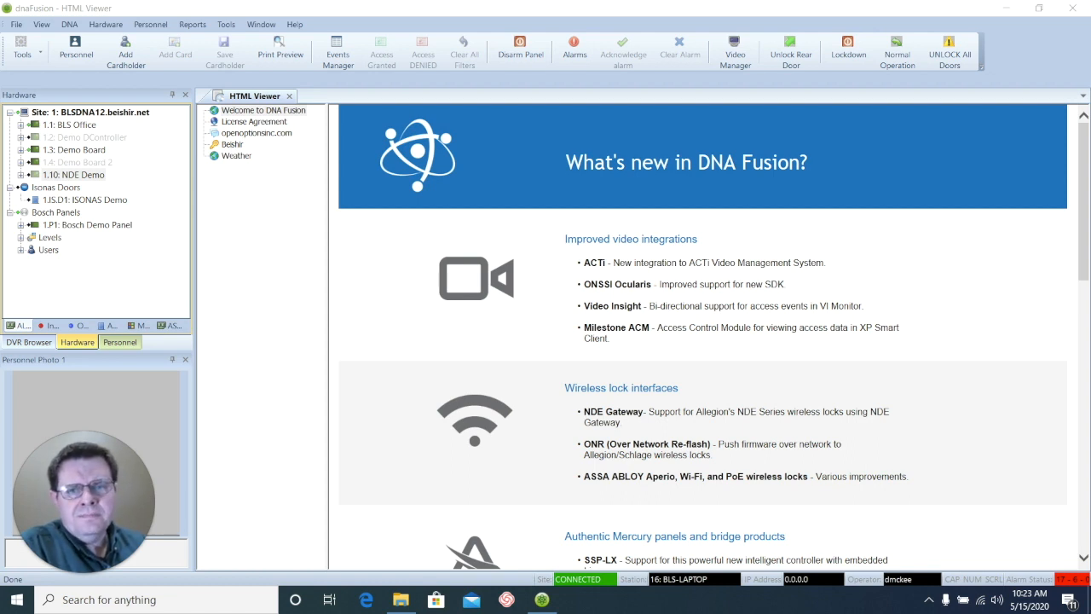
pyautogui.moveTo(41, 24)
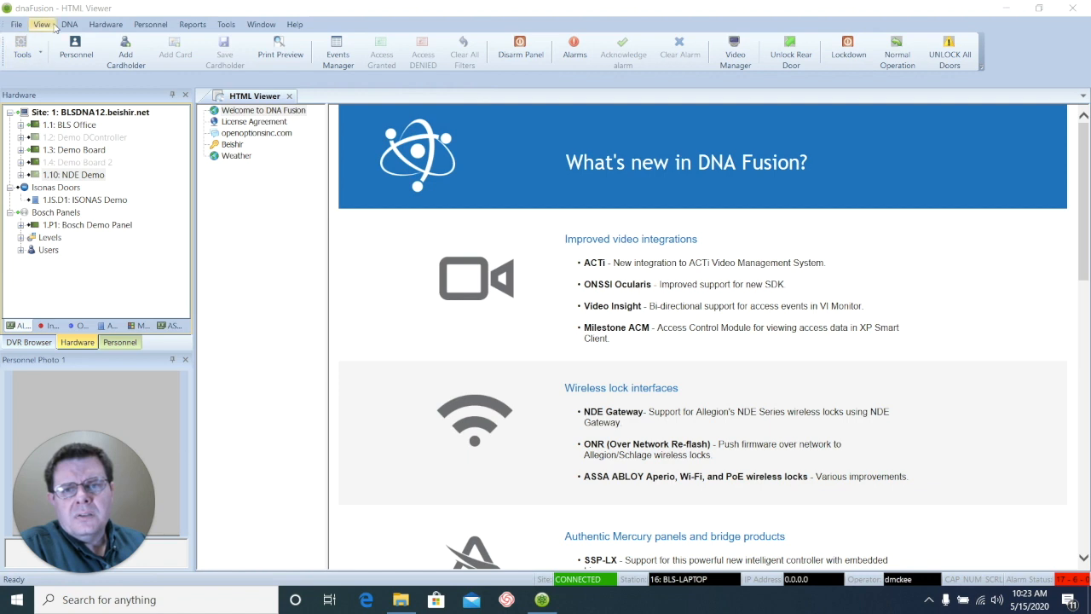
# Step: Show the Time Schedules explorer from the View > Explorers menu
pyautogui.click(41, 24)
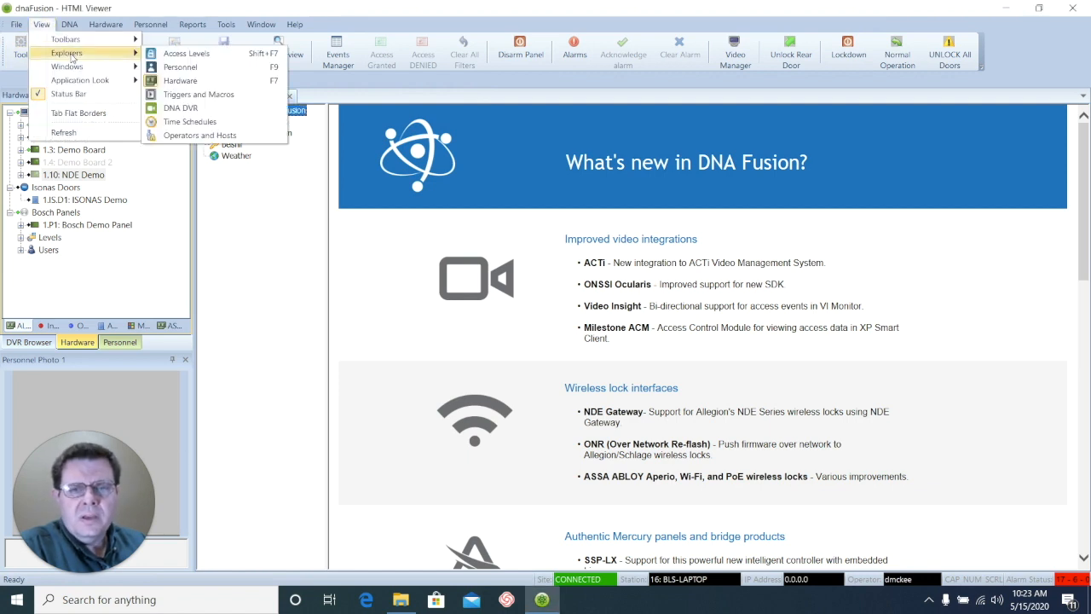
pyautogui.moveTo(190, 121)
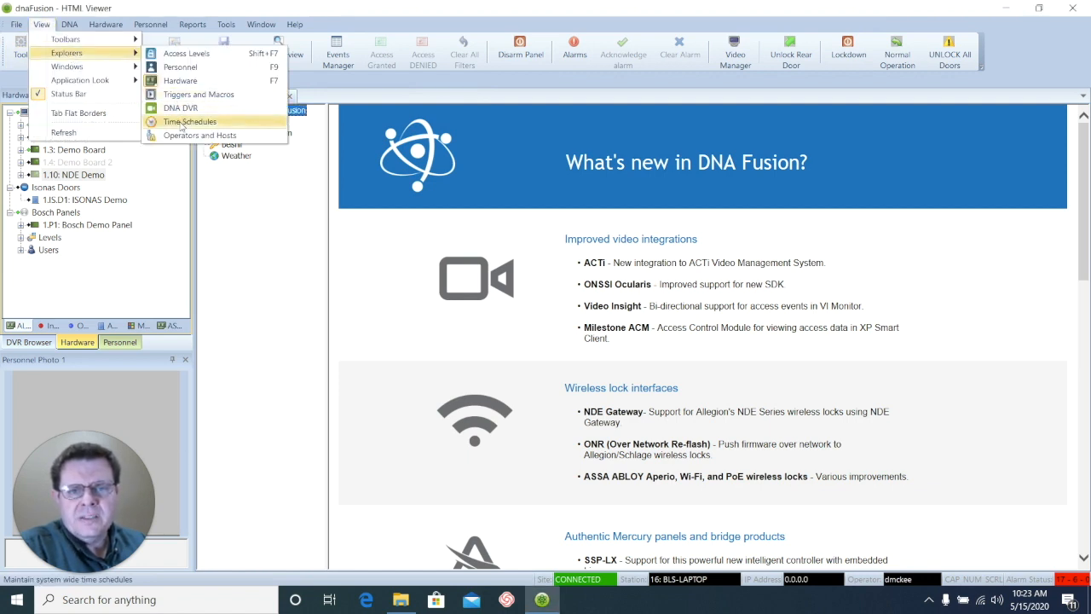
pyautogui.click(190, 122)
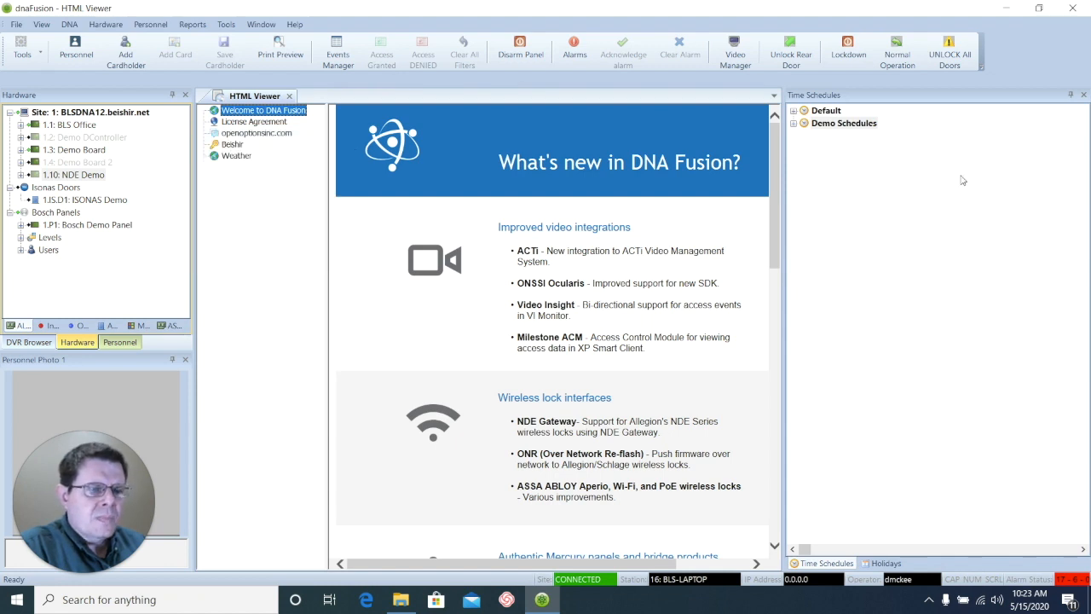
pyautogui.moveTo(891, 208)
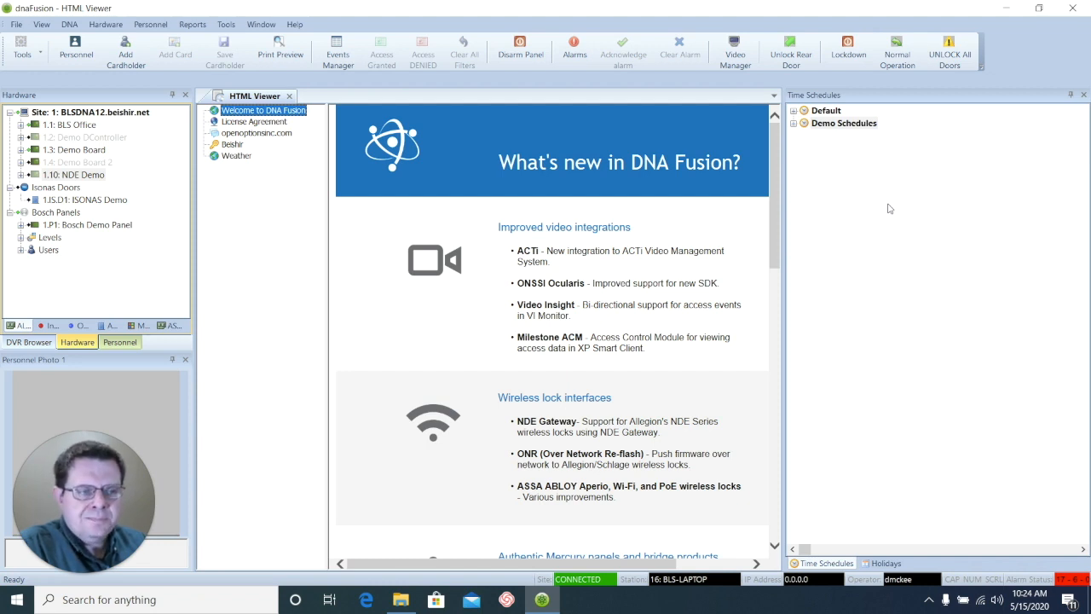
pyautogui.moveTo(797, 140)
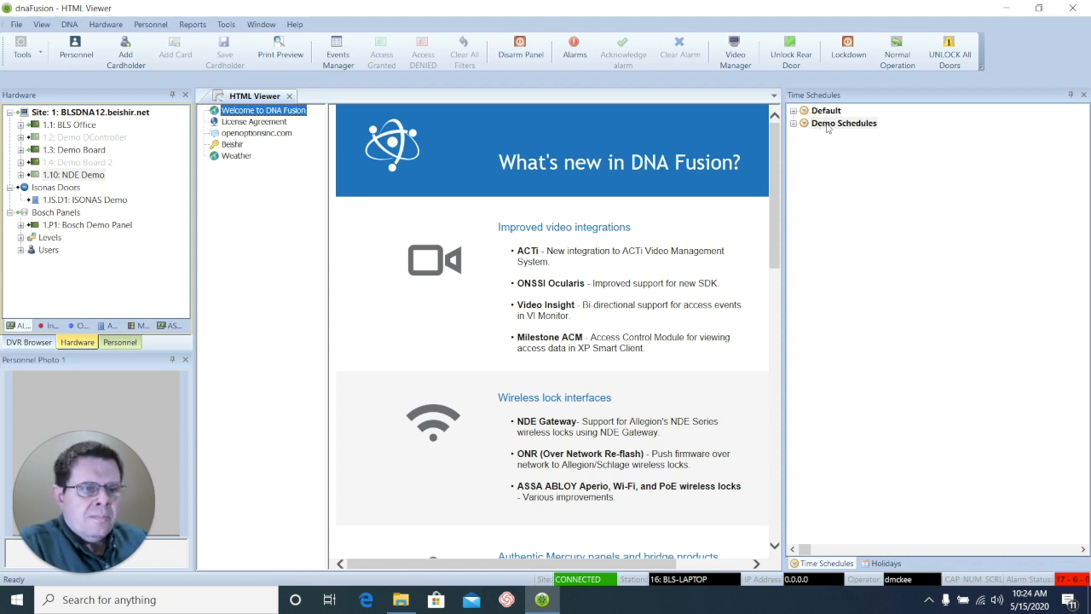
# Step: Create a new schedule in Demo Schedules and apply the M-T-W-Th-F template
pyautogui.rightClick(843, 122)
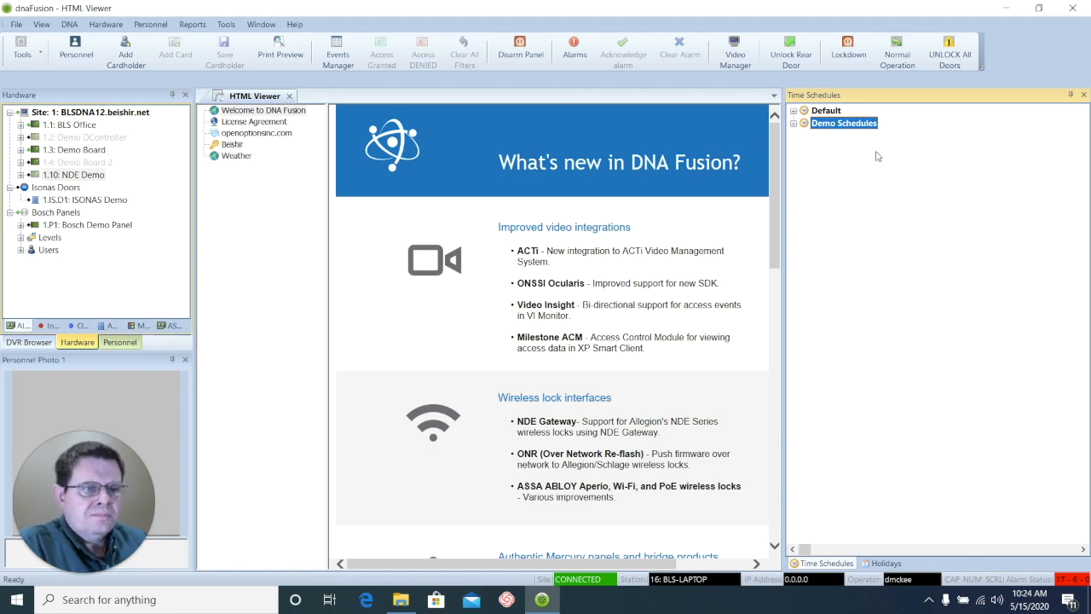
pyautogui.doubleClick(842, 123)
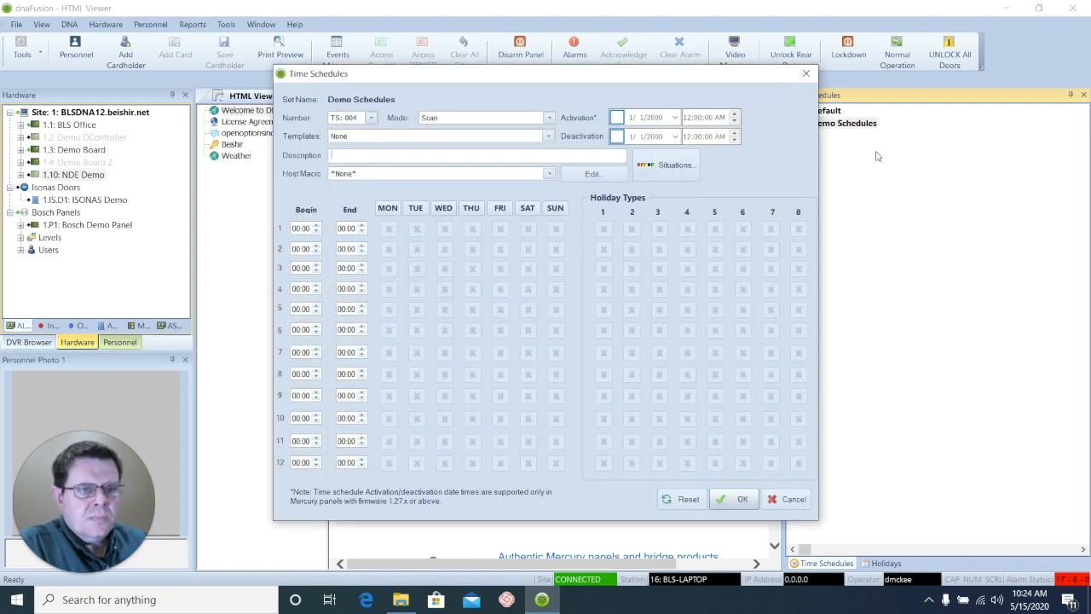
pyautogui.moveTo(383, 135)
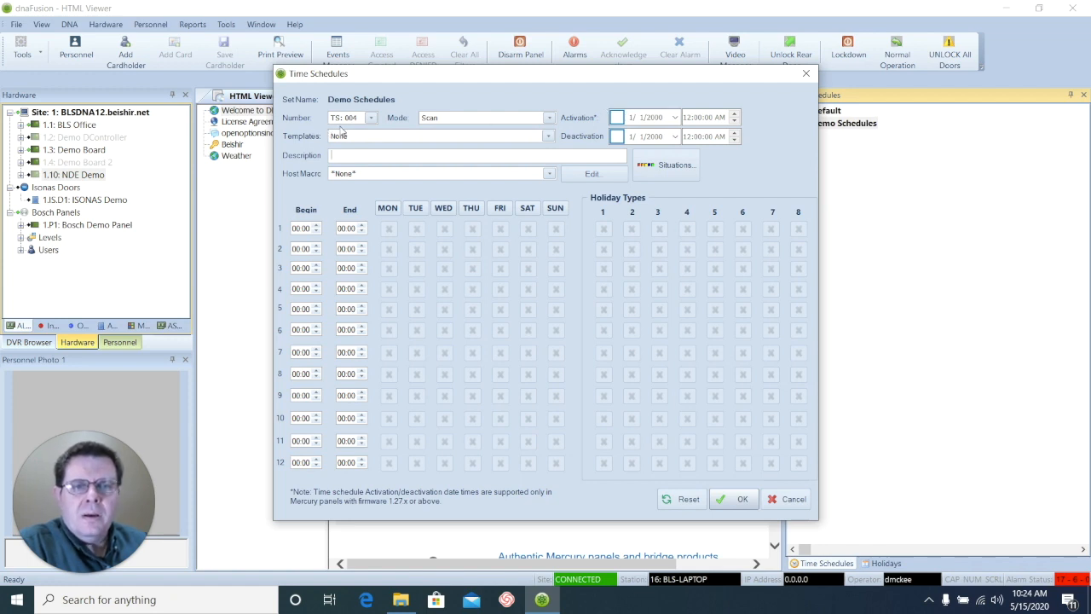
pyautogui.moveTo(416, 97)
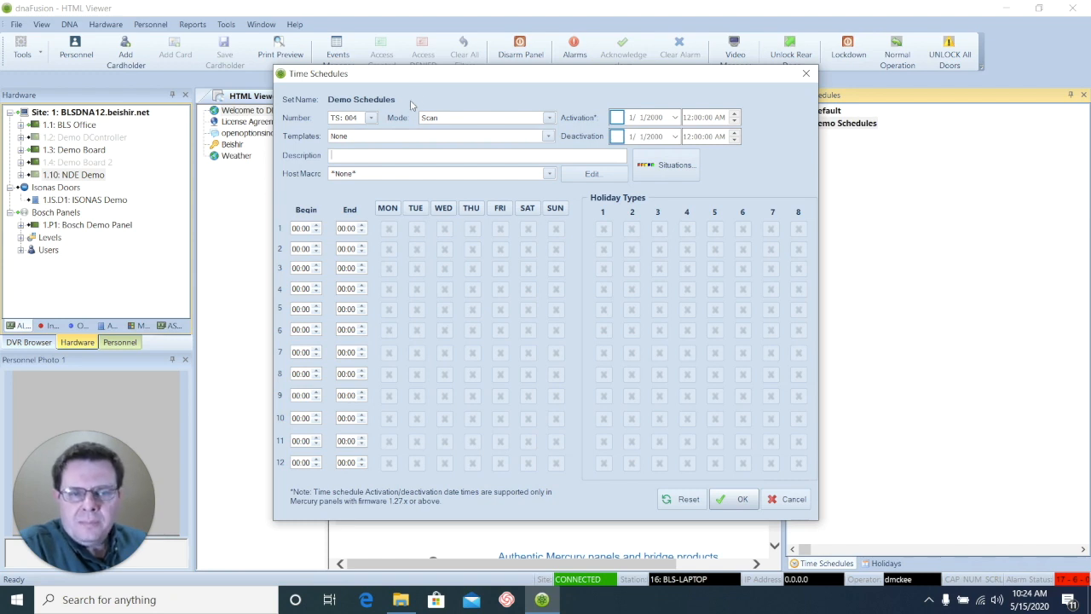
pyautogui.moveTo(467, 125)
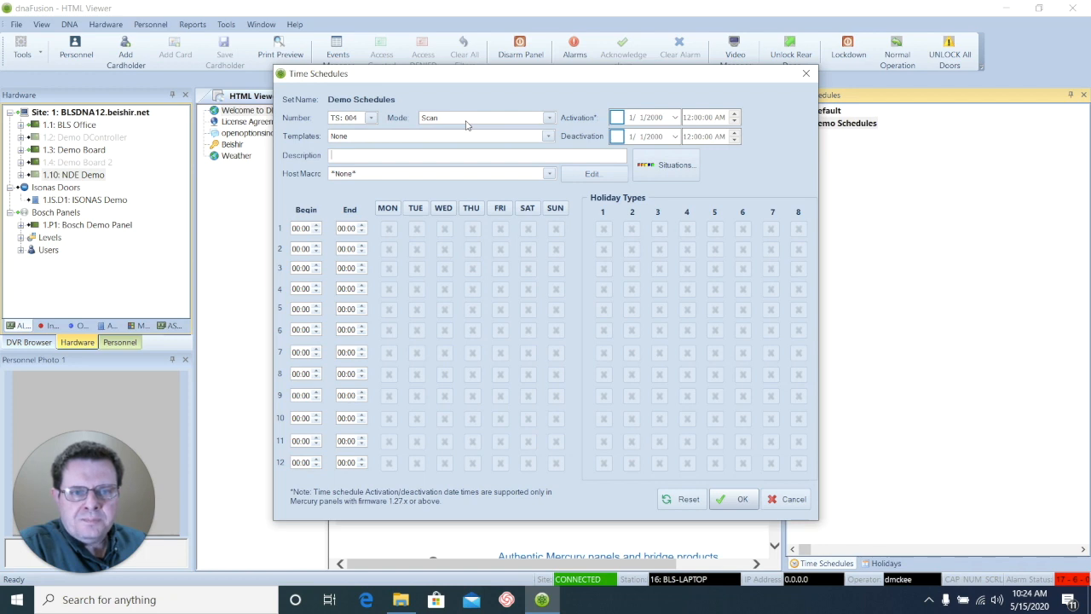
pyautogui.moveTo(452, 144)
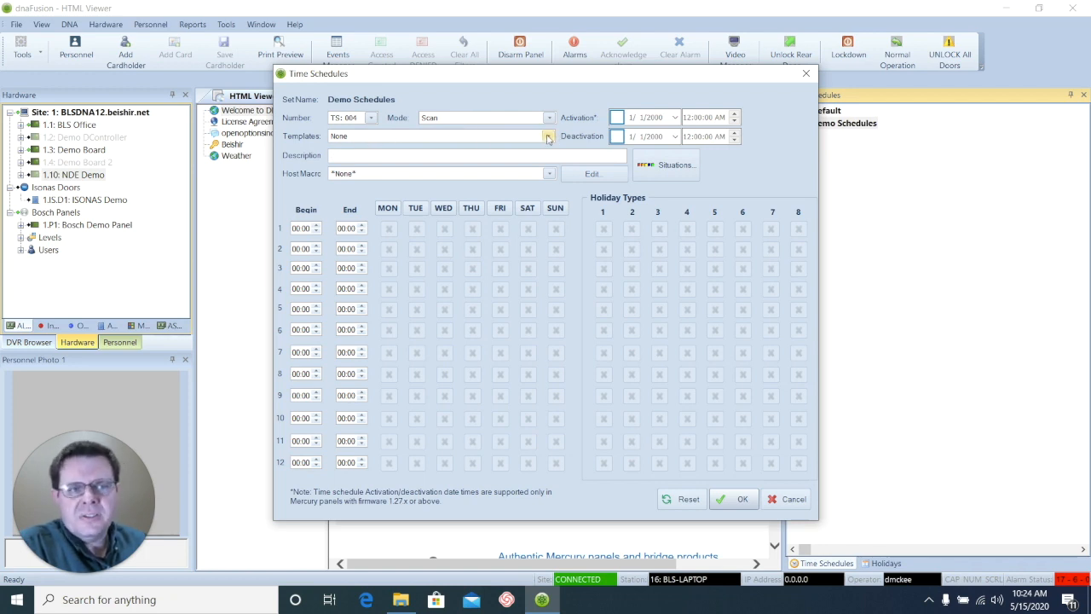
pyautogui.click(549, 137)
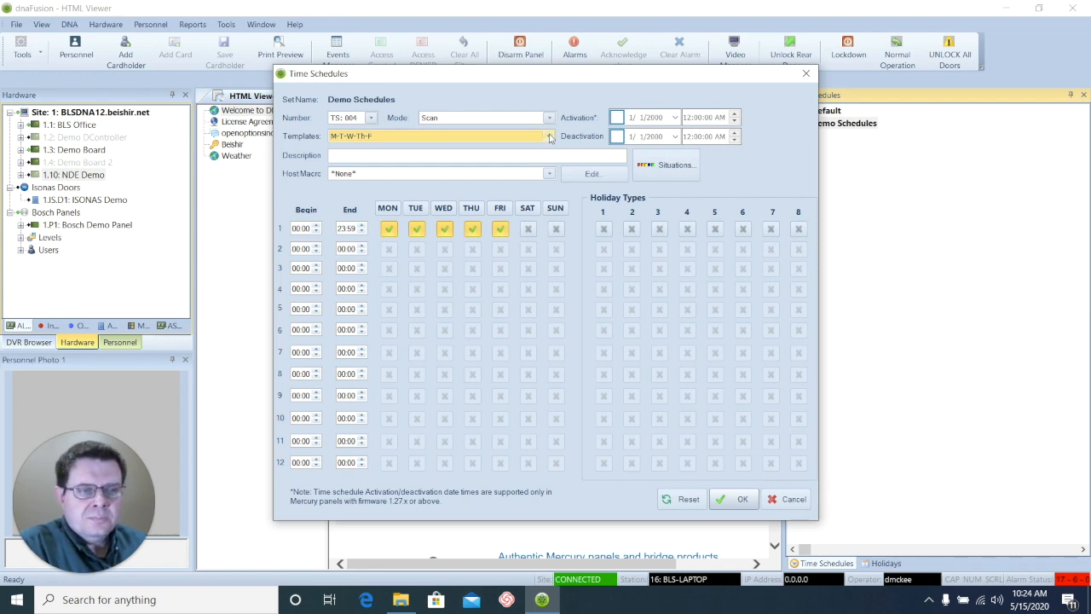
# Step: Set the Templates dropdown back to None, clearing all day rows
pyautogui.click(549, 137)
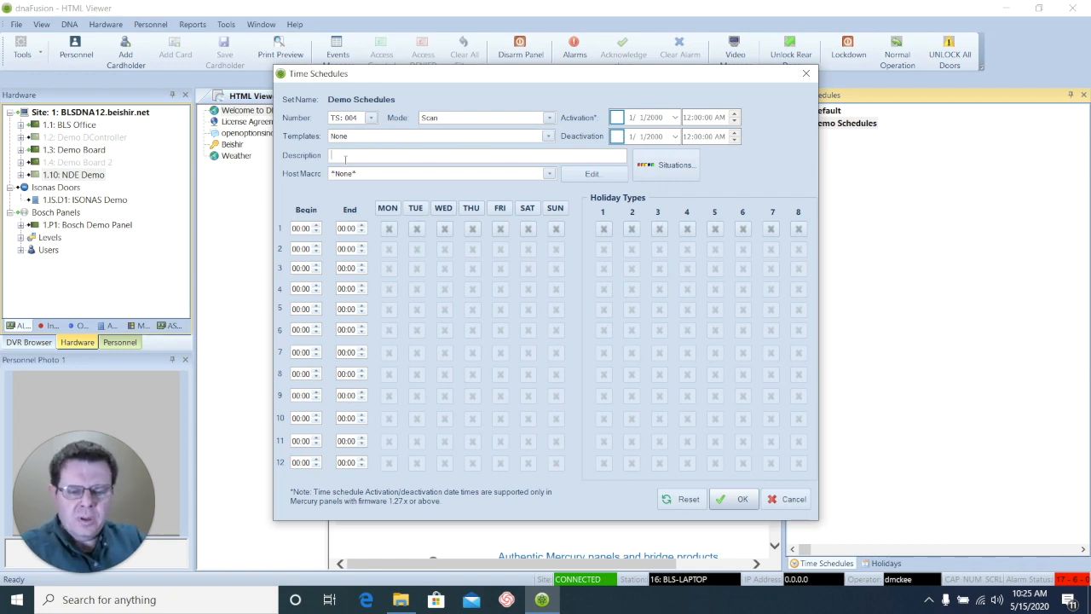
# Step: Describe the schedule as Shop Hours M-F 9am-6pm and edit row 1's begin and end times
pyautogui.write('Shop Hours')
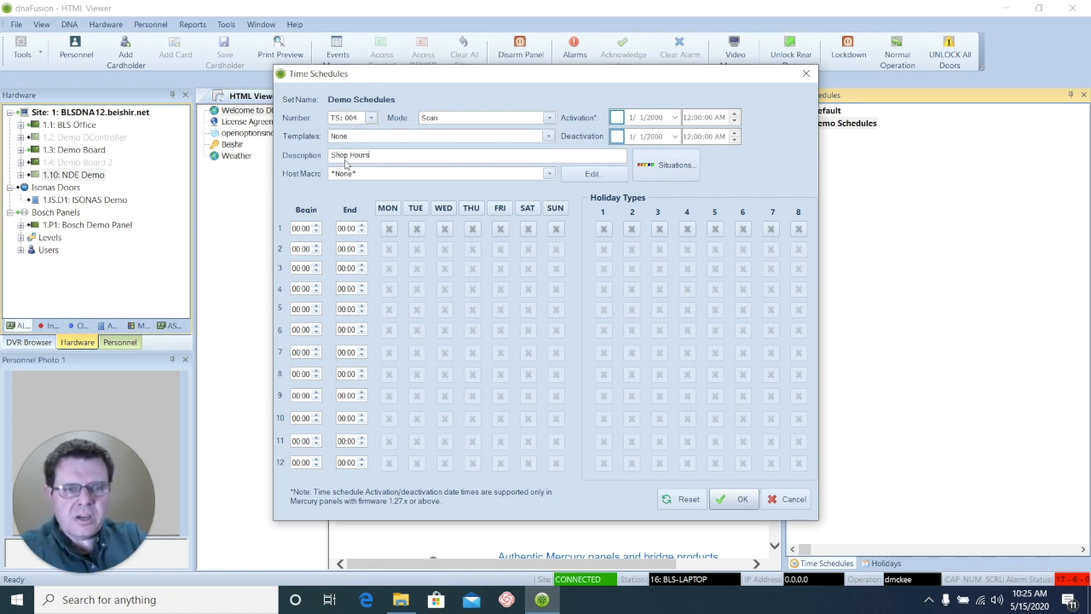
pyautogui.write('M-')
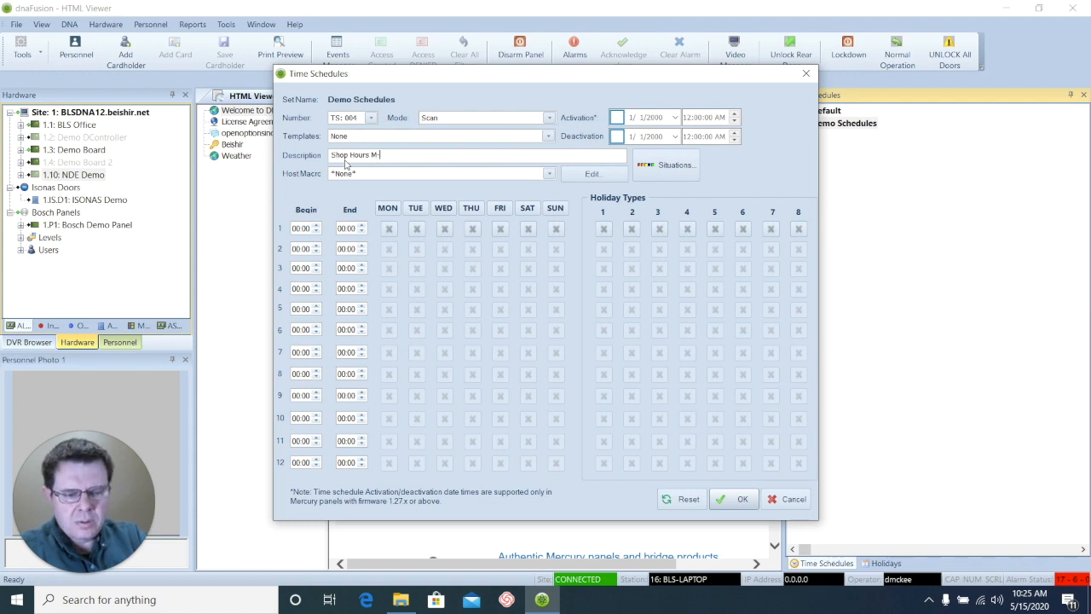
pyautogui.write('F 9a')
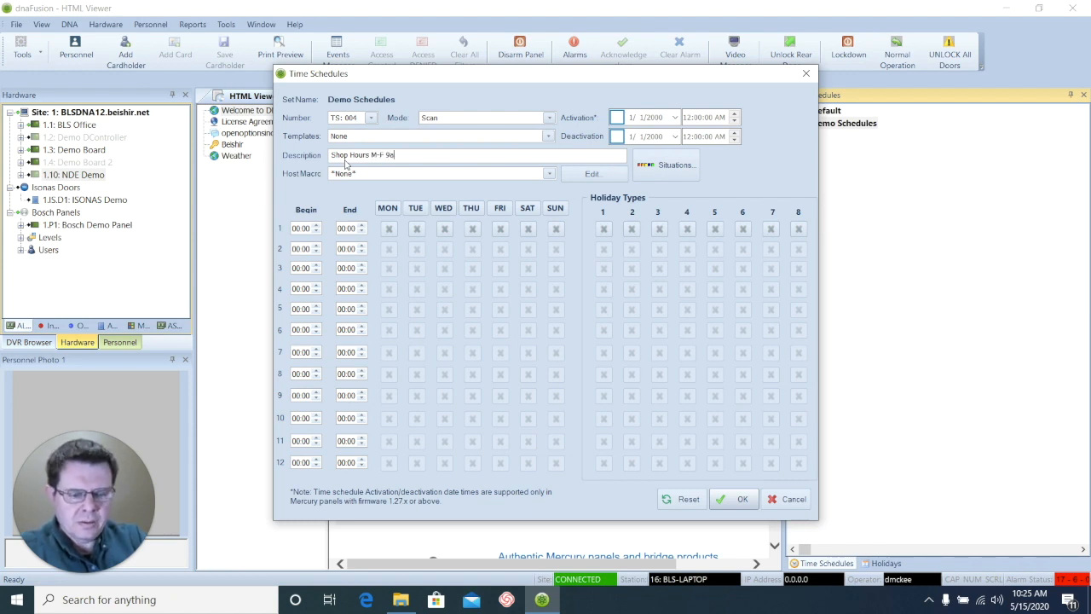
pyautogui.write('m-6')
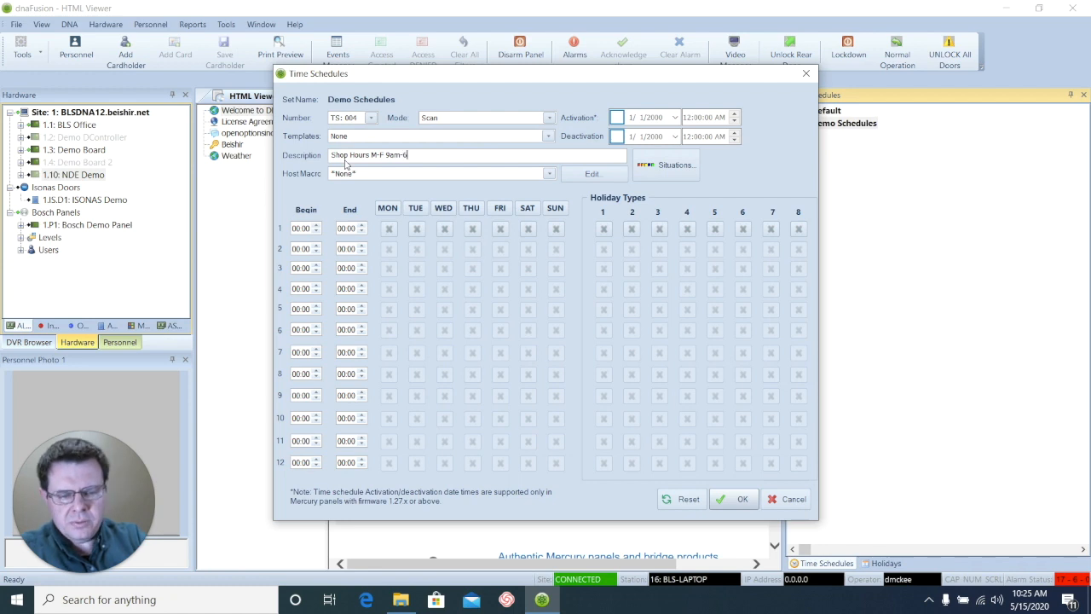
pyautogui.write('pm')
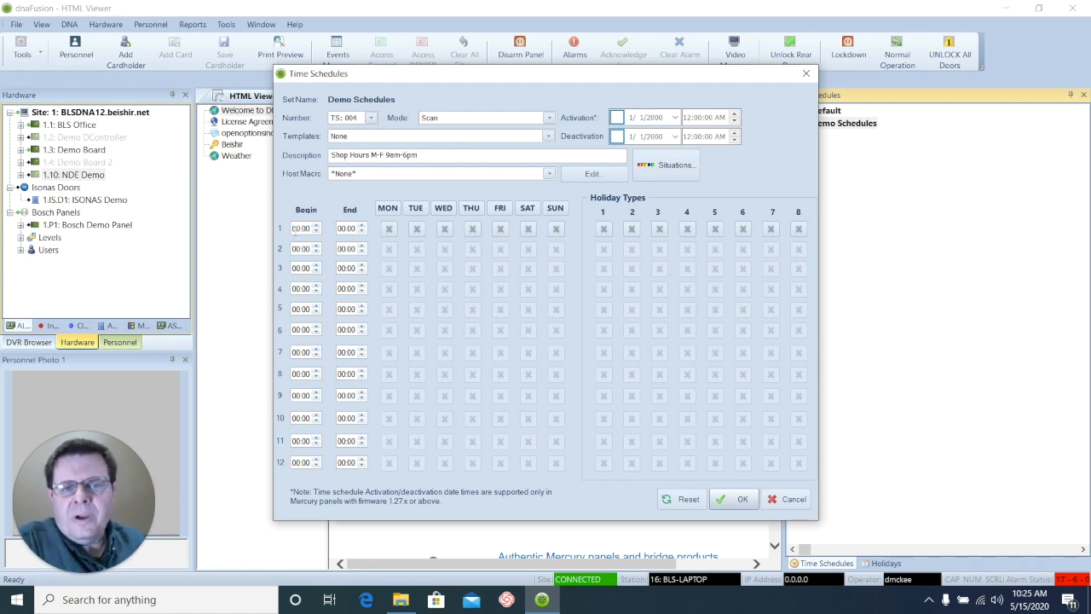
pyautogui.click(300, 228)
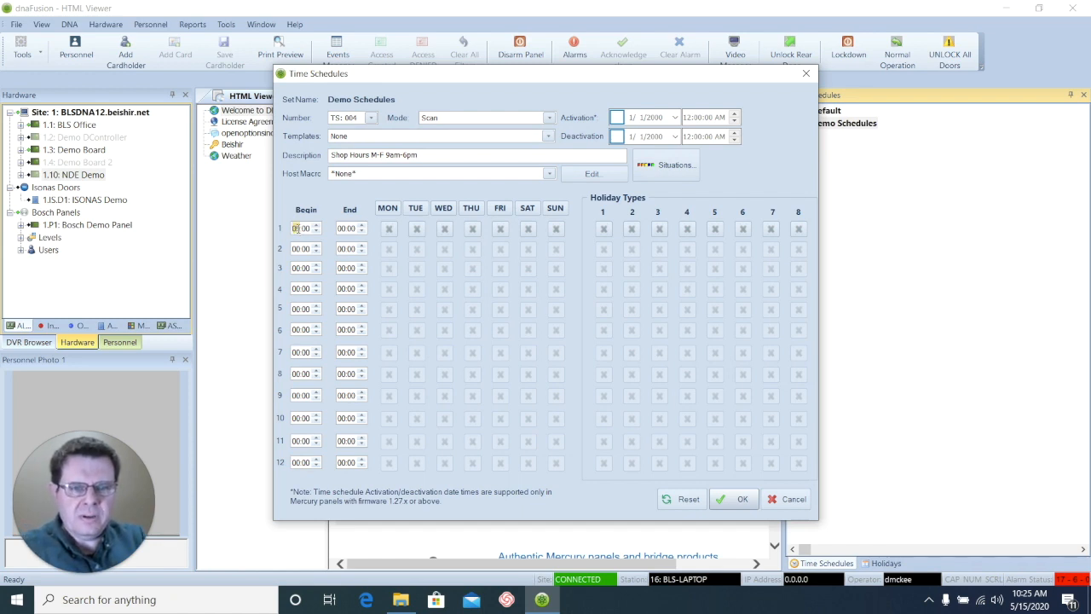
pyautogui.click(344, 228)
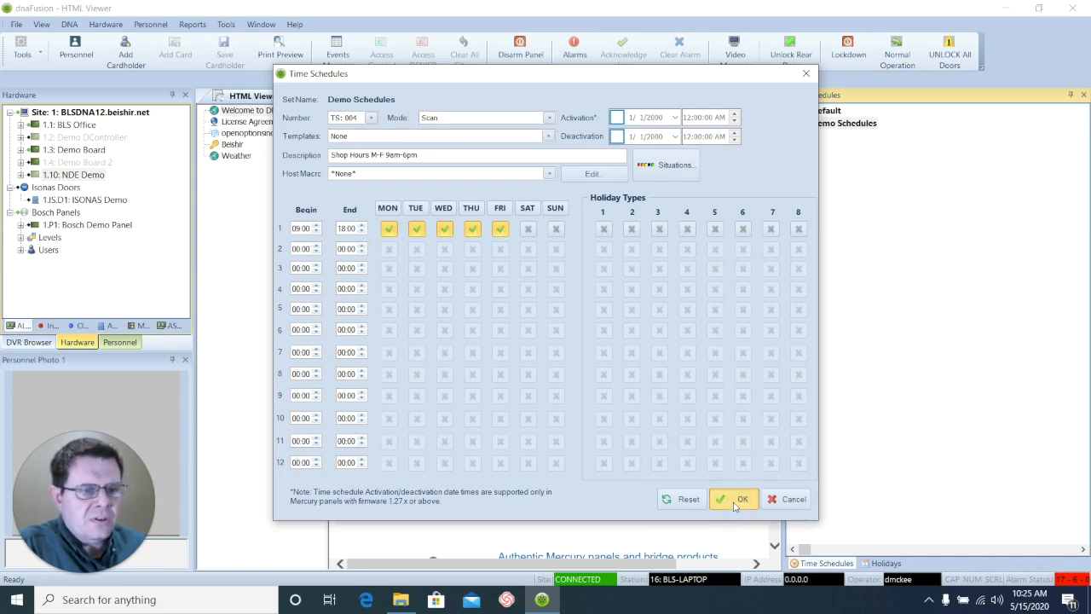
pyautogui.click(733, 498)
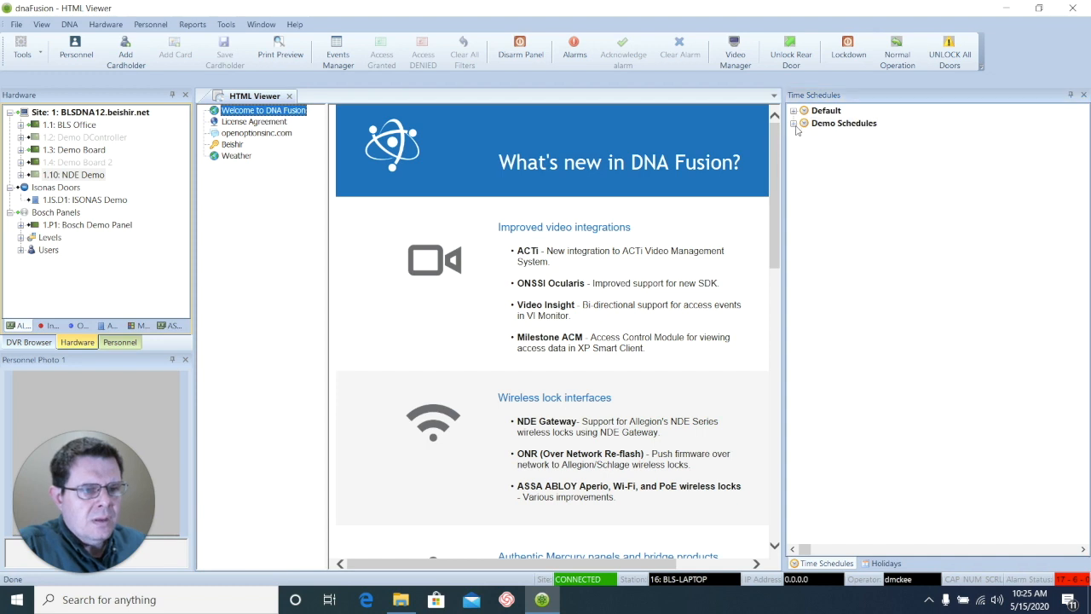
pyautogui.click(795, 123)
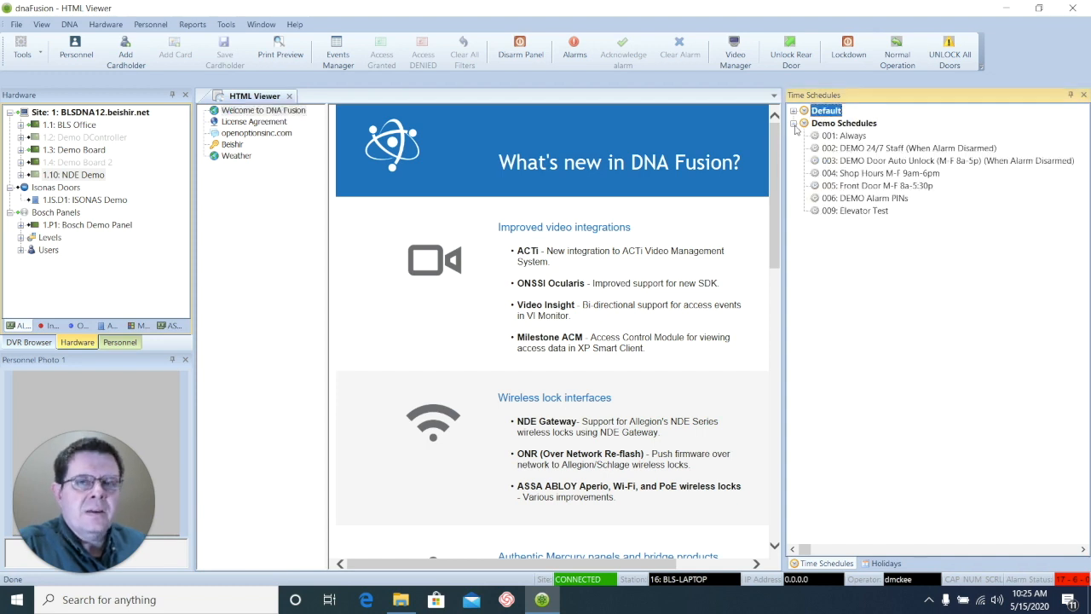
pyautogui.moveTo(849, 135)
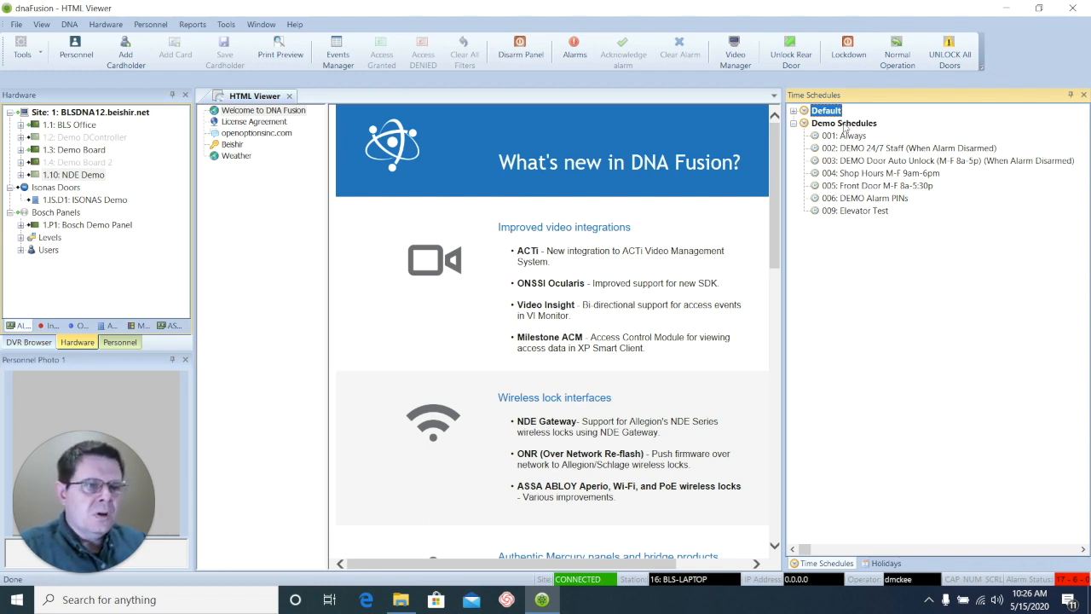
pyautogui.click(844, 123)
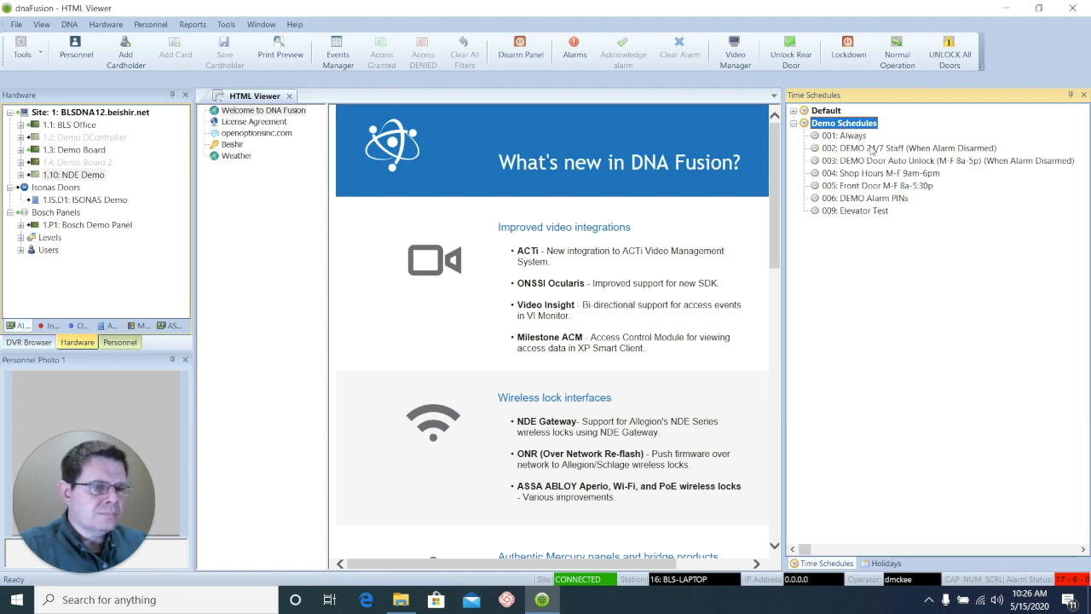
# Step: Start a new schedule described Student Drop off pickup m-f 6am-7am 3pm-4pm
pyautogui.doubleClick(844, 123)
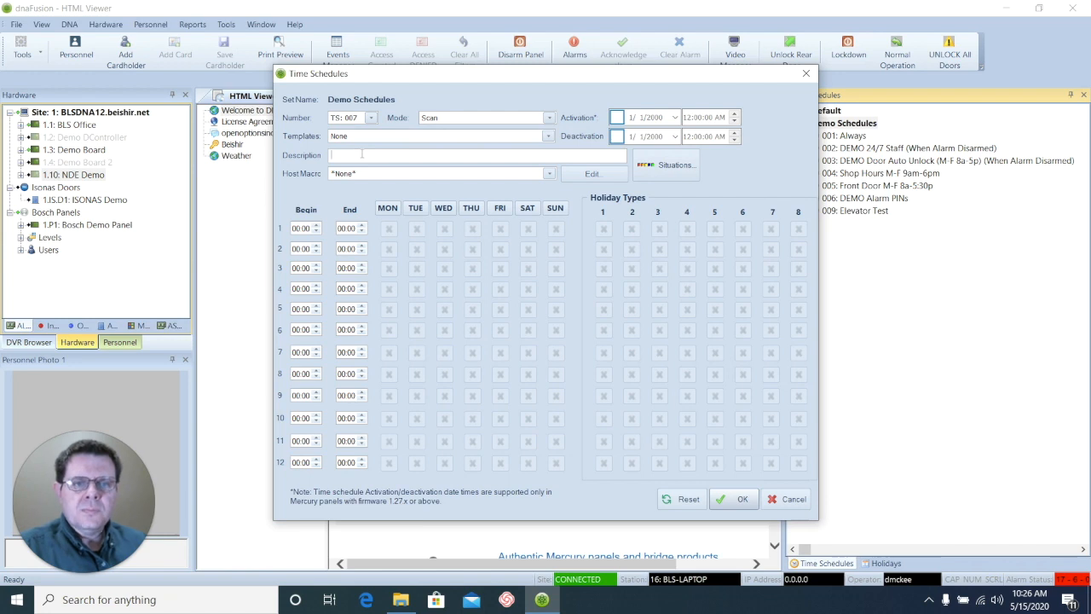
pyautogui.write('Str')
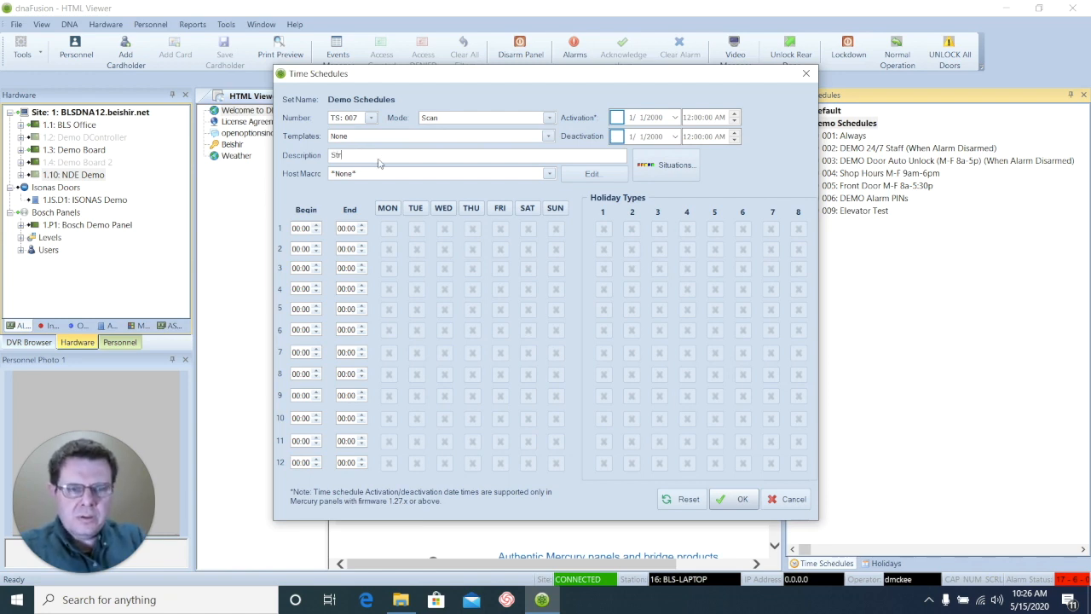
pyautogui.write('udent')
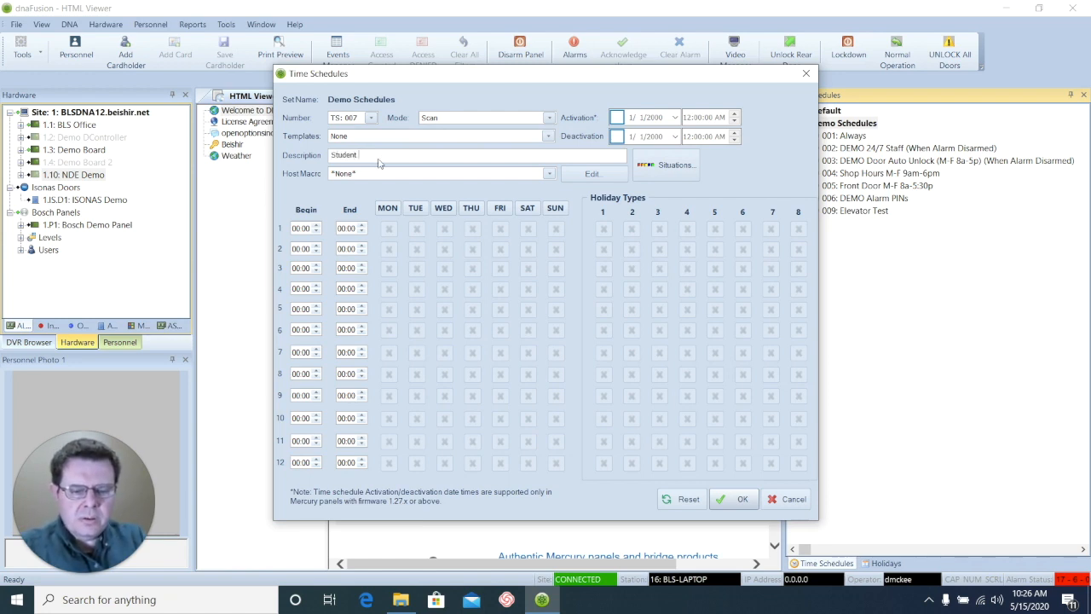
pyautogui.write('Drop o')
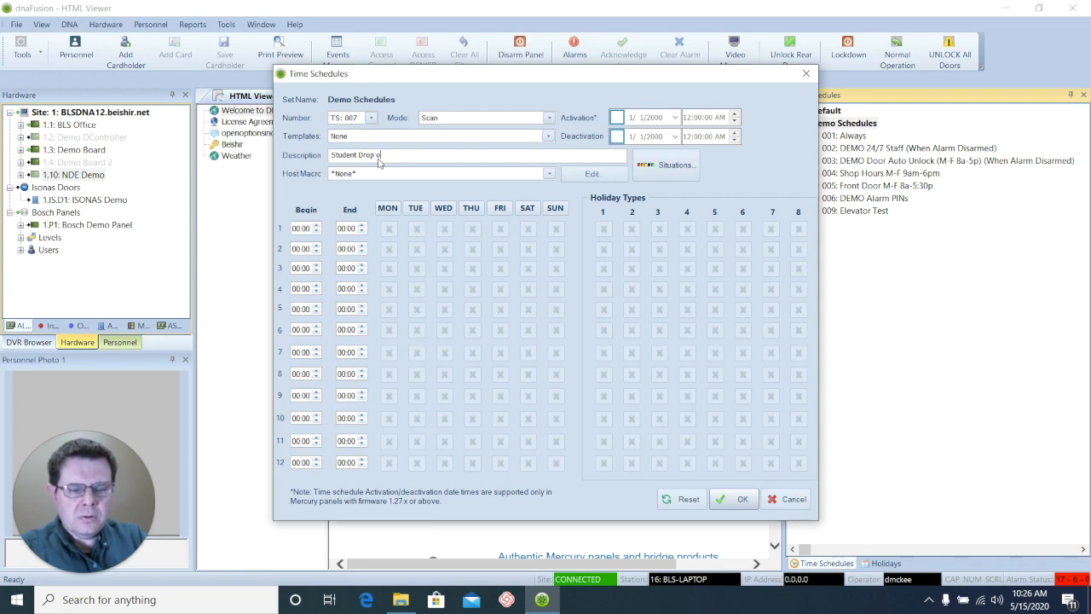
pyautogui.write('f pickup')
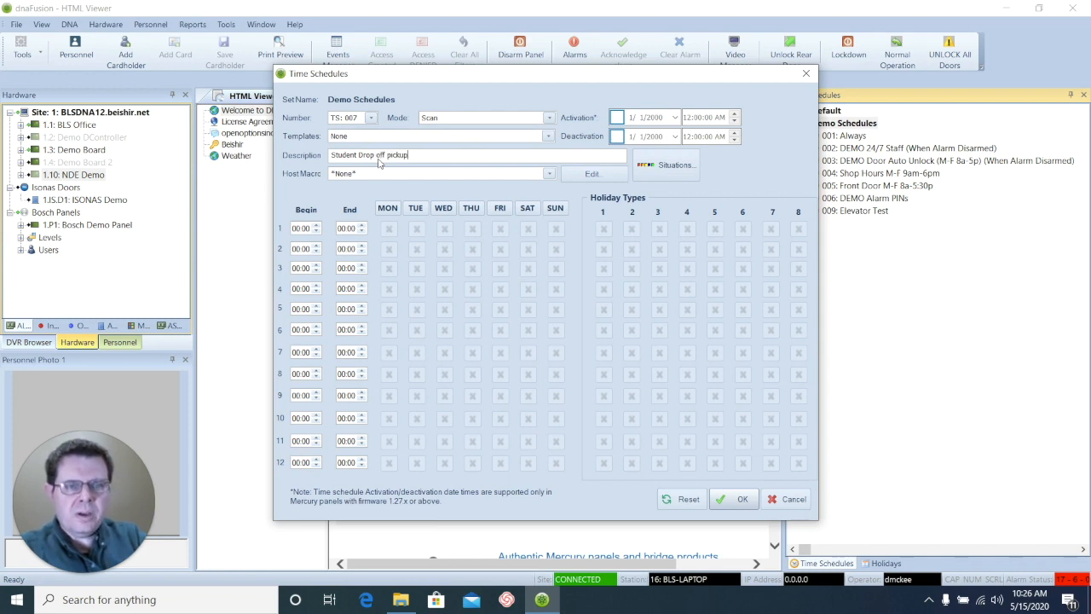
pyautogui.write('m-f')
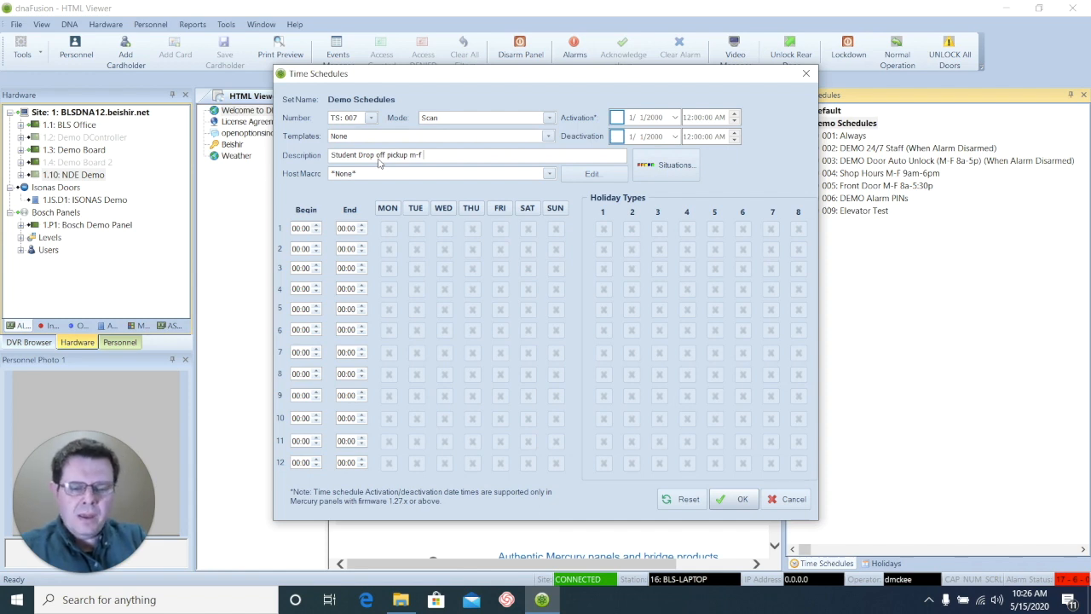
pyautogui.write('6am-')
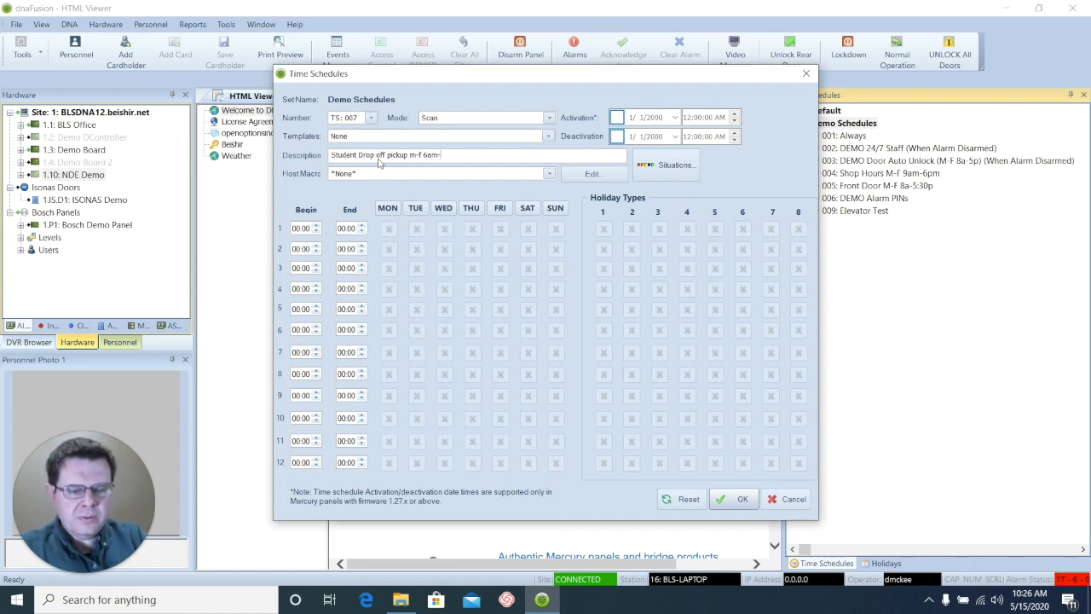
pyautogui.write('7am')
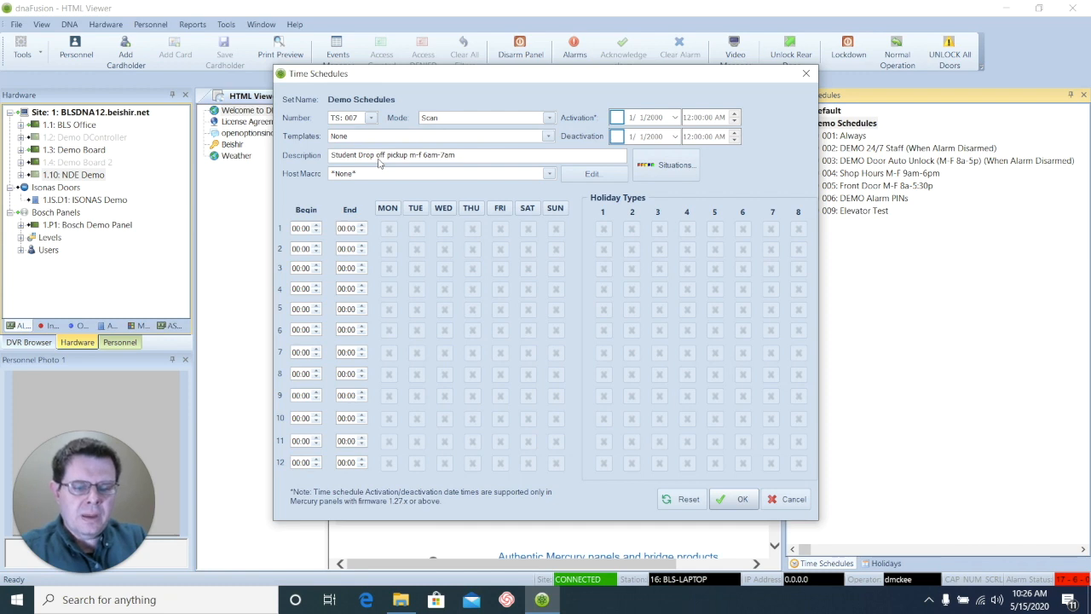
pyautogui.write('3pm')
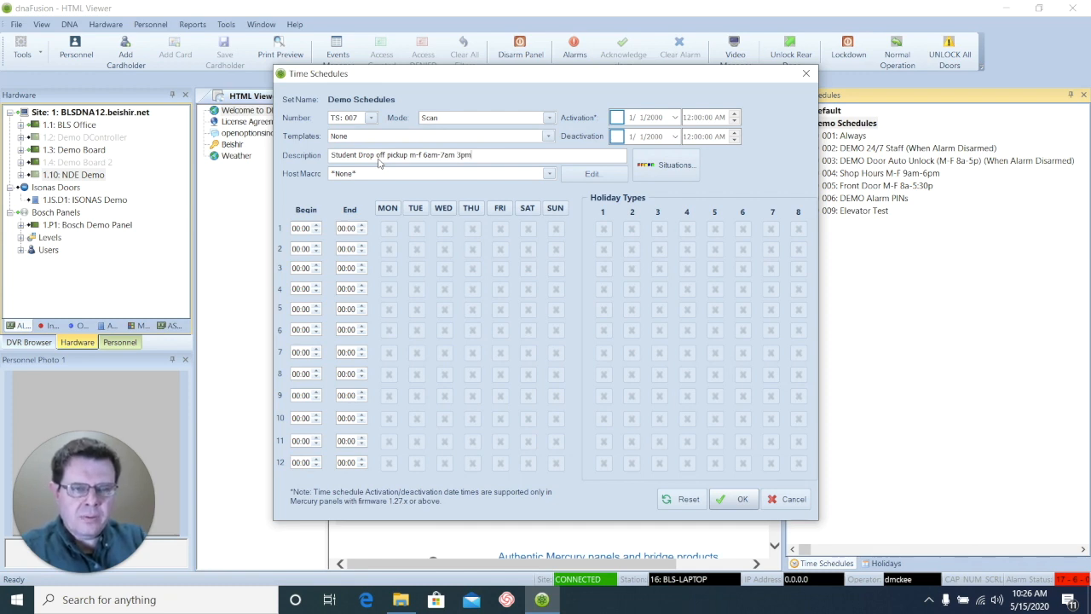
pyautogui.write('- 4')
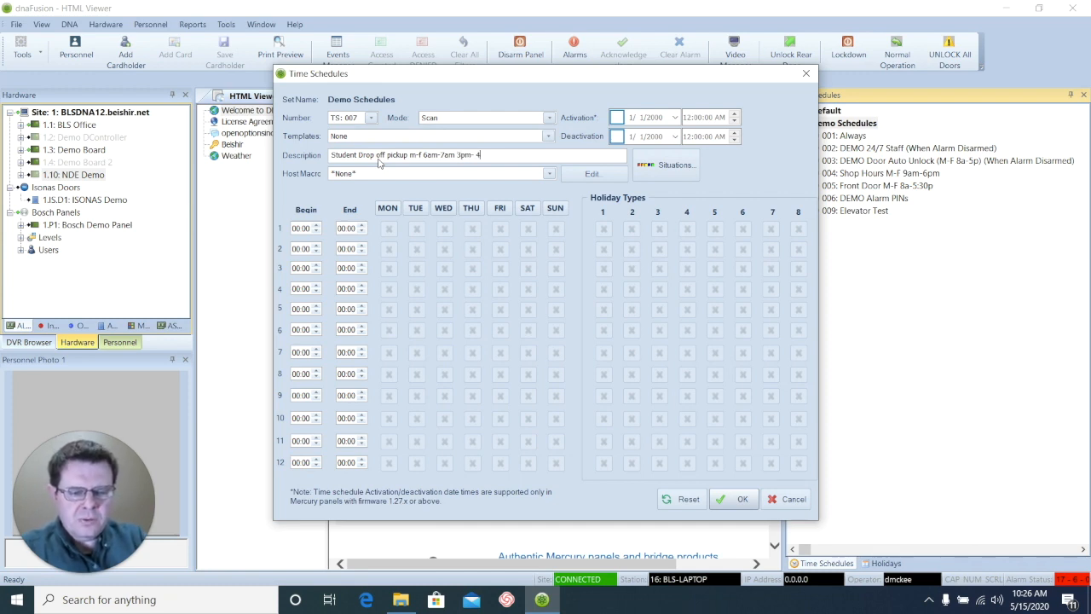
pyautogui.write('pm')
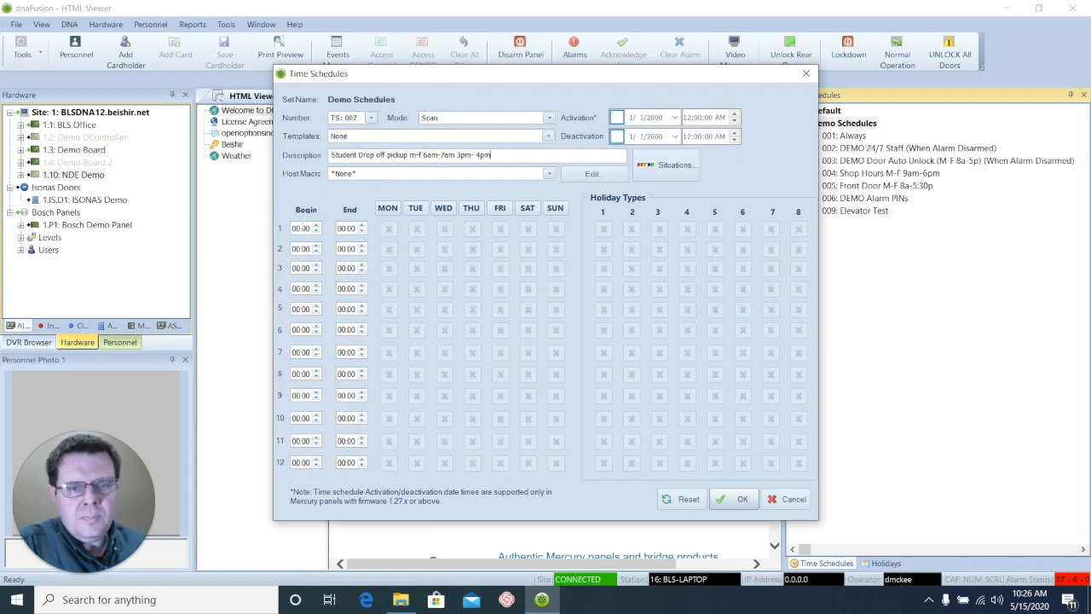
# Step: Set row 1 to 06:00–07:00 and row 2 to 15:00–16:00 with weekday days ticked
pyautogui.click(300, 228)
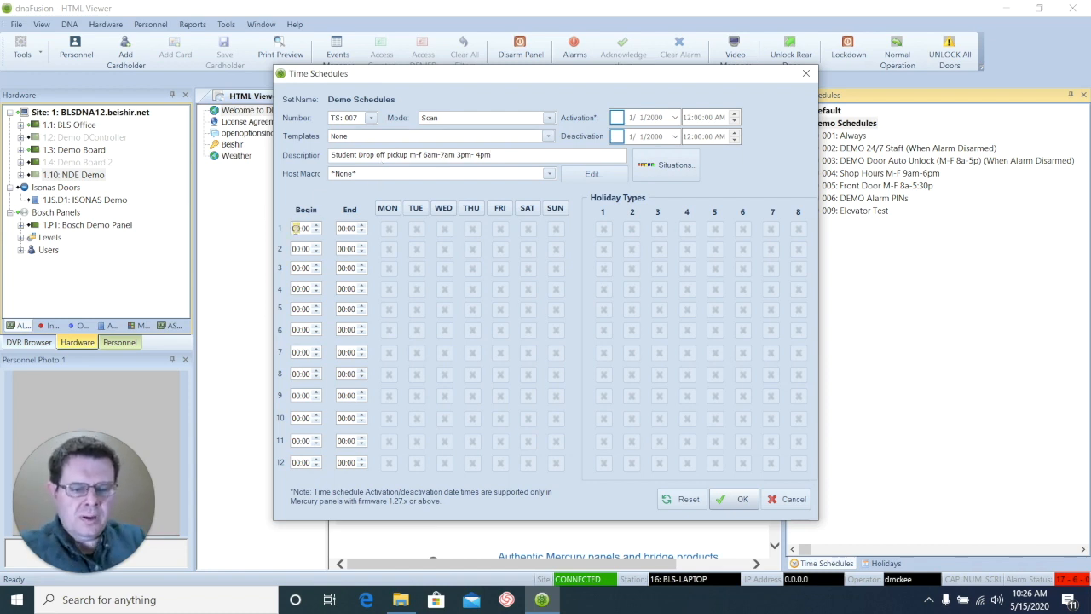
pyautogui.click(345, 229)
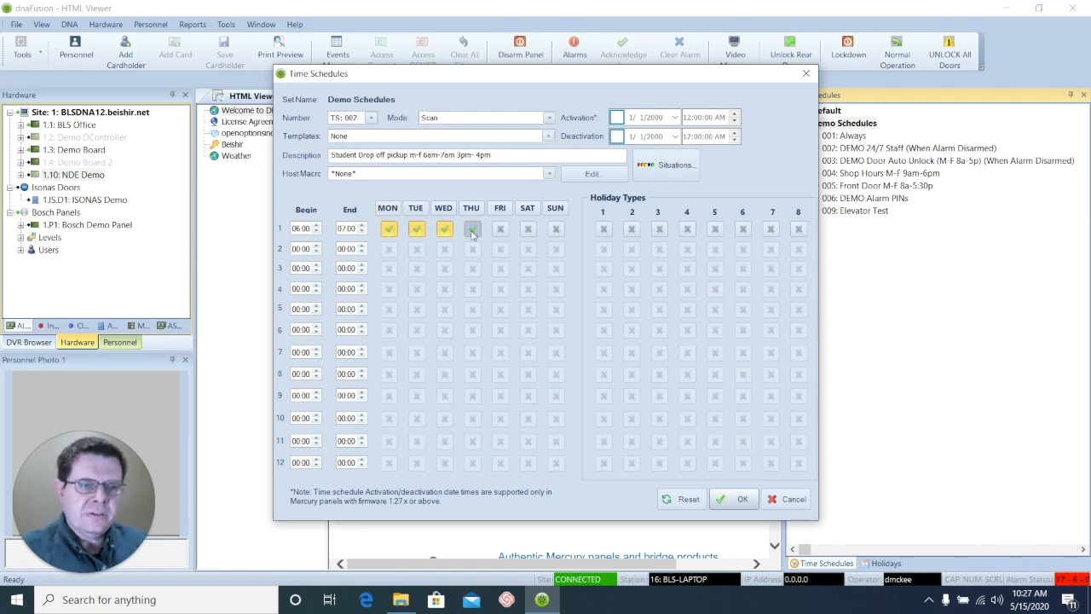
pyautogui.click(470, 229)
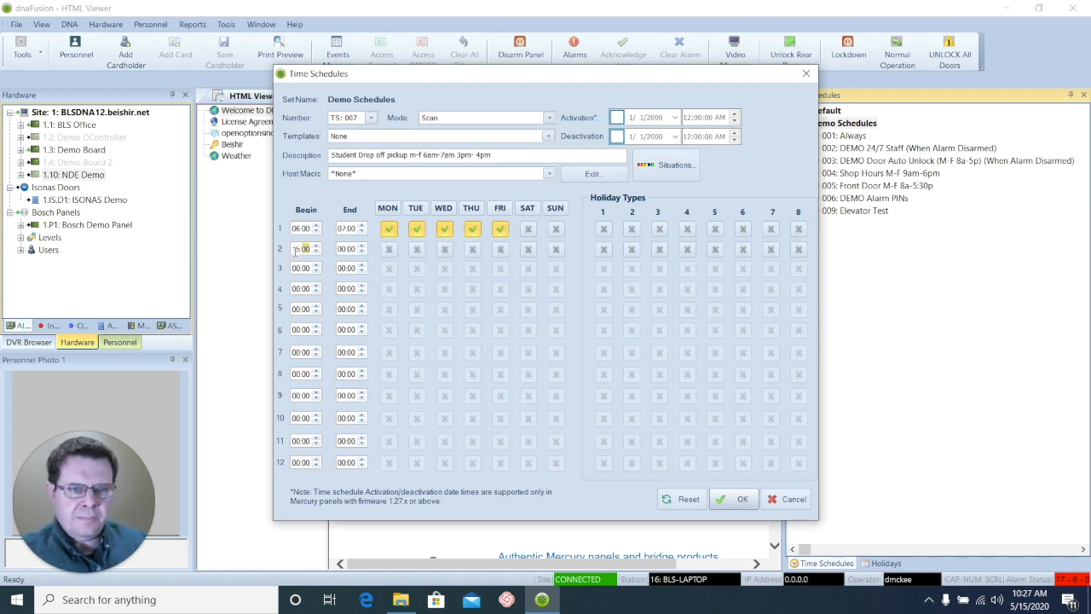
pyautogui.write('15:00')
pyautogui.click(352, 249)
pyautogui.write('16')
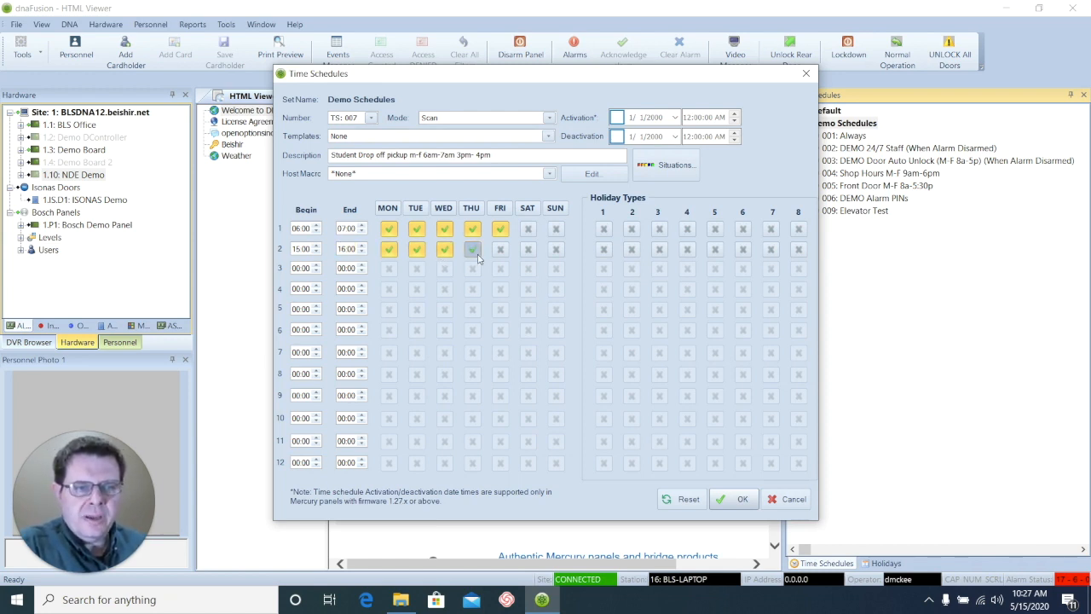
pyautogui.click(471, 249)
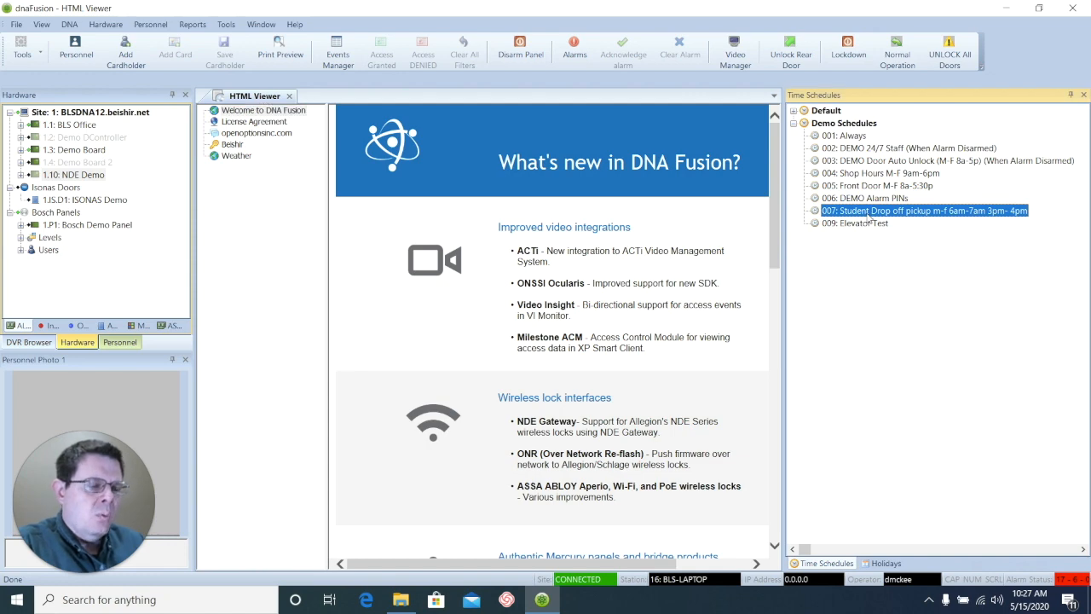
pyautogui.doubleClick(924, 211)
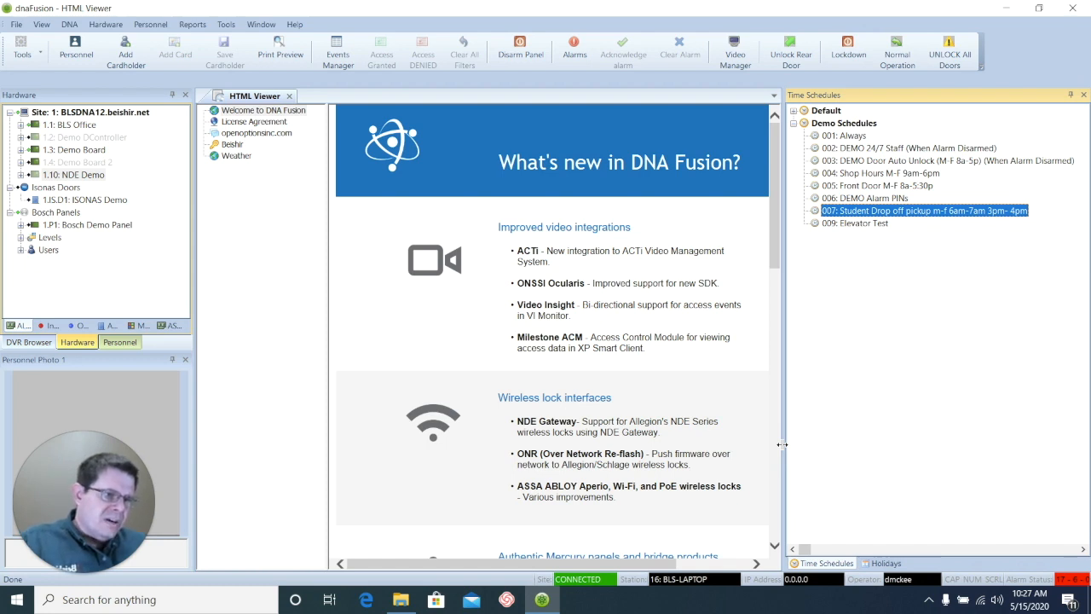
pyautogui.moveTo(803, 433)
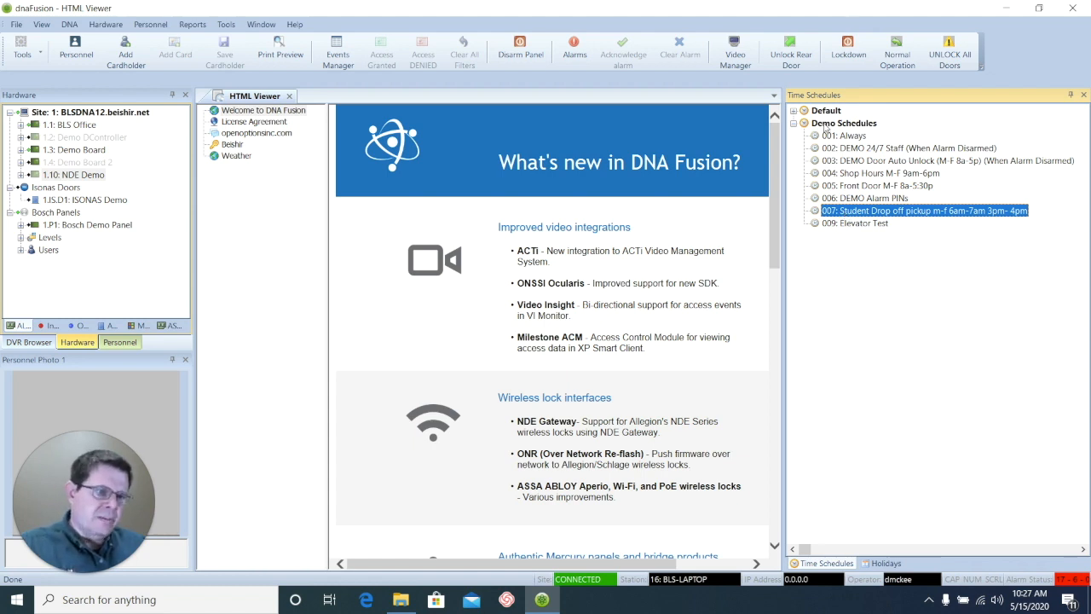
# Step: Create another Demo Schedules schedule described Midnights m-f 10pm-6am
pyautogui.rightClick(844, 122)
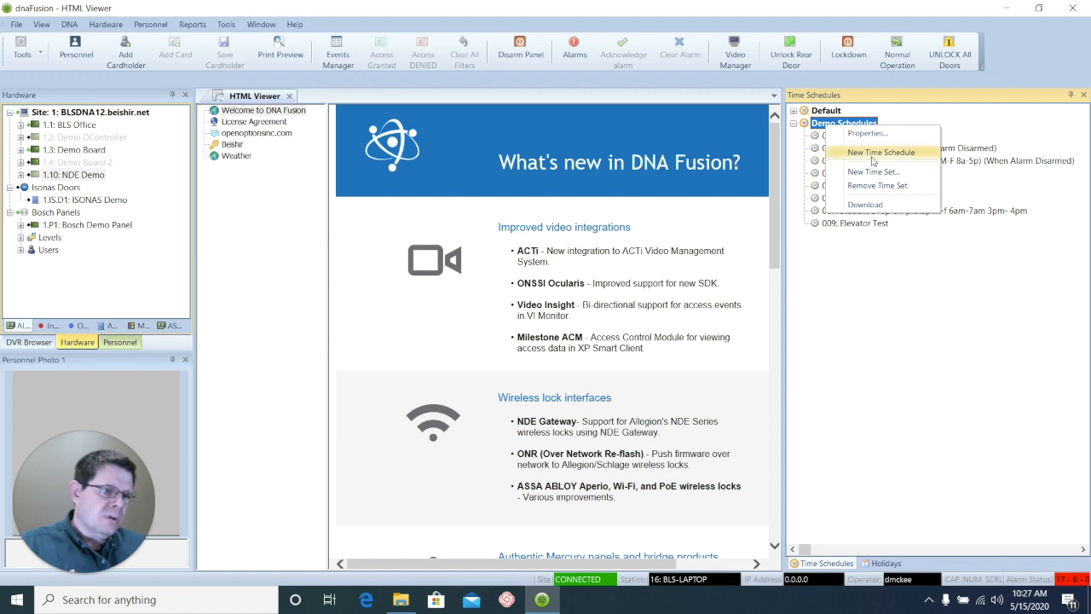
pyautogui.click(880, 152)
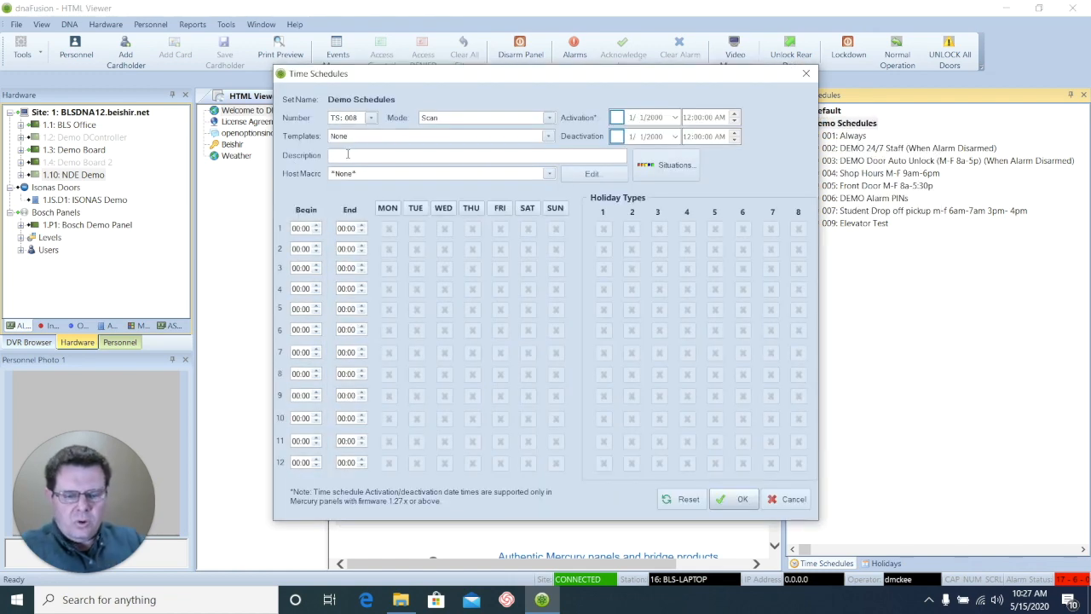
pyautogui.write('Midnights m')
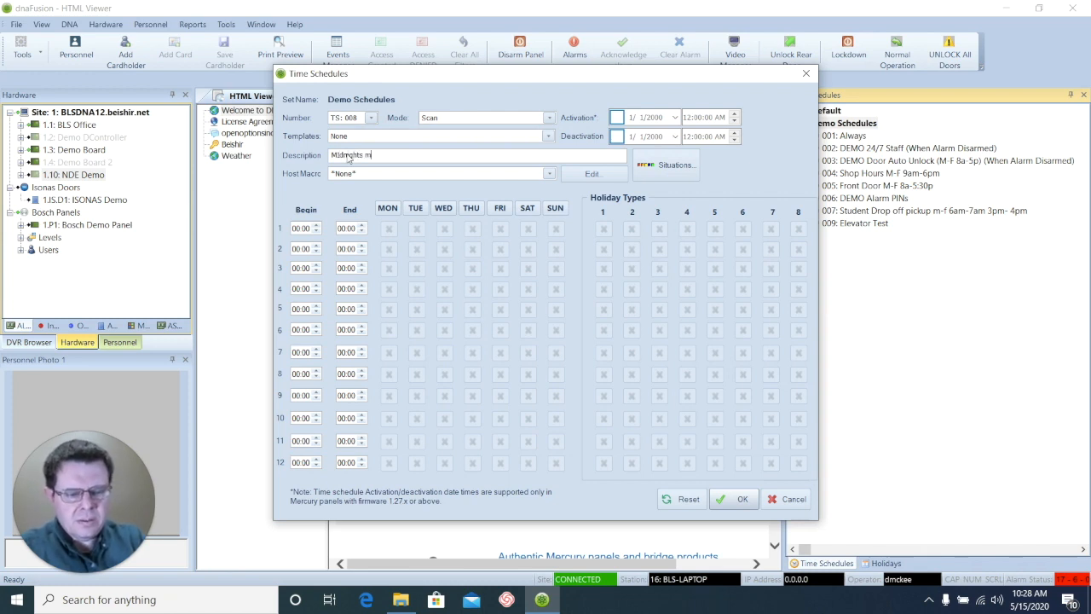
pyautogui.write('f')
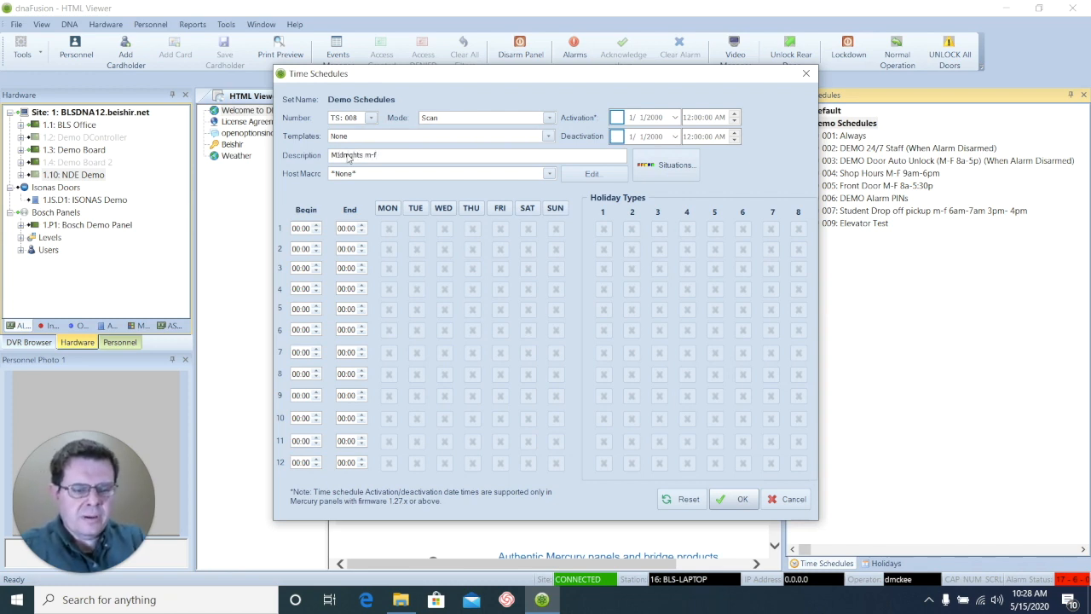
pyautogui.write('10pm')
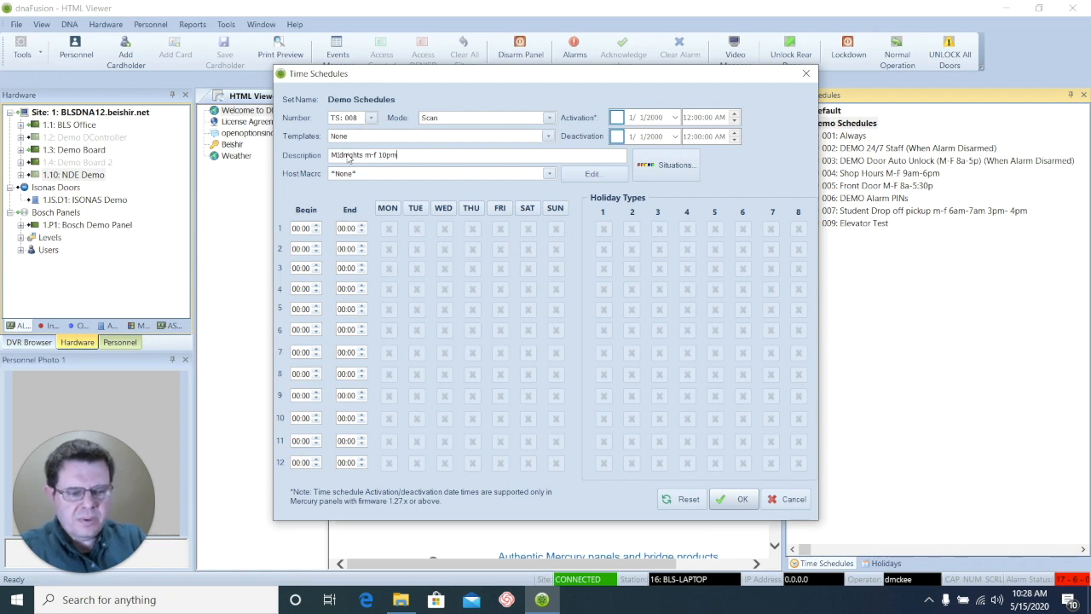
pyautogui.write('-6am')
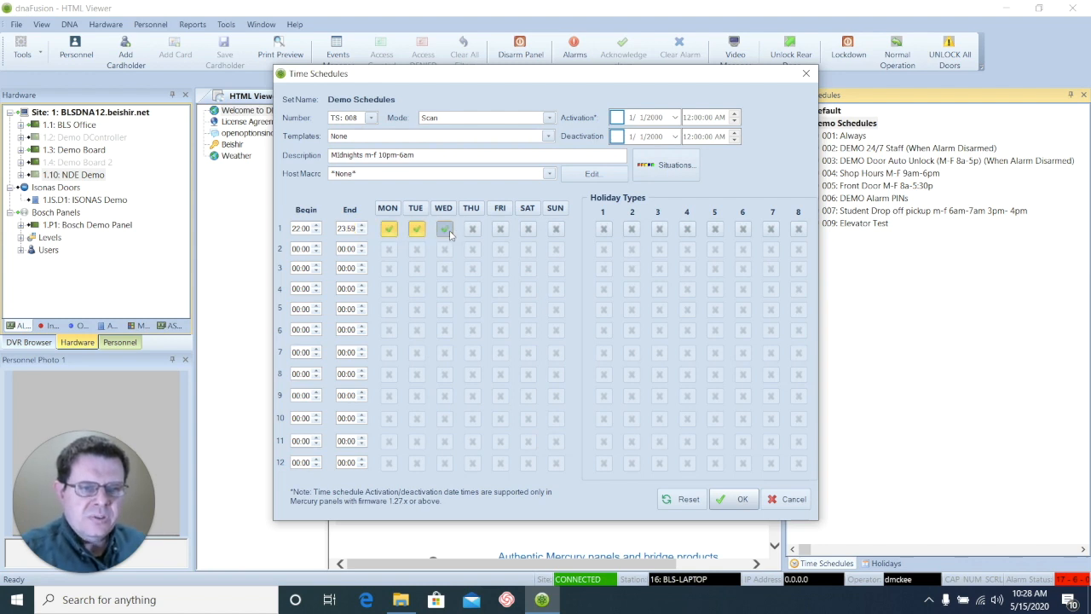
# Step: Tick the remaining weekdays on row 1 and Tue–Sat on the 00:00–06:00 row, then save with OK
pyautogui.click(470, 228)
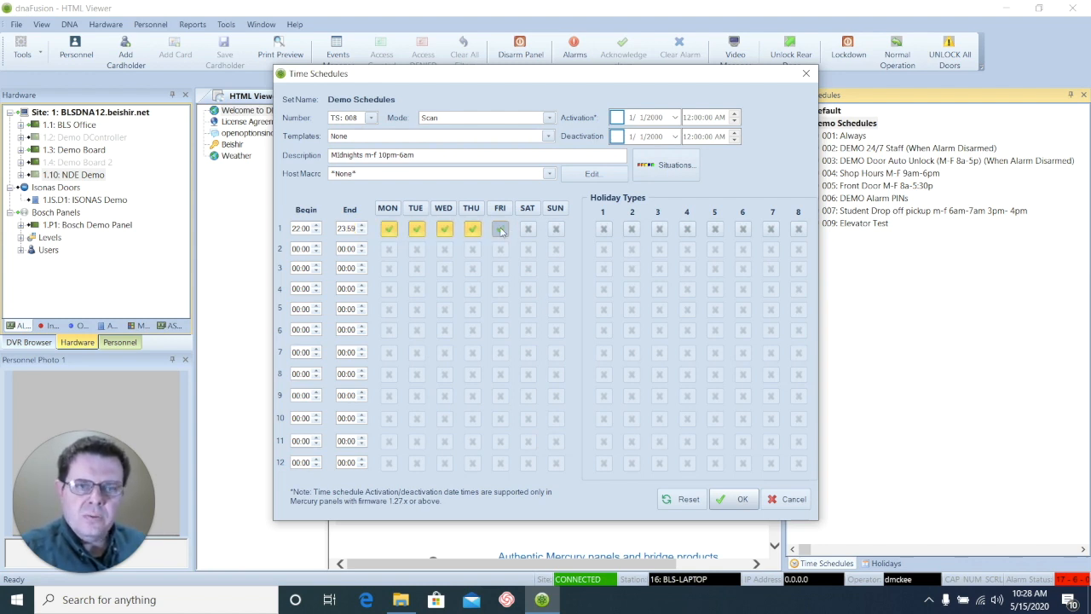
pyautogui.click(499, 229)
pyautogui.write('6')
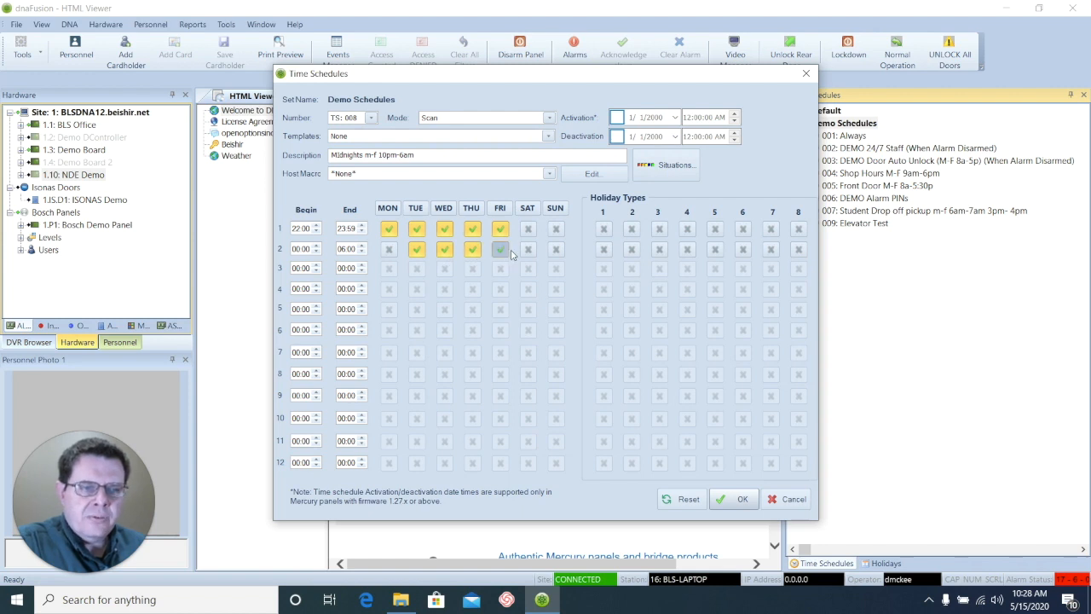
pyautogui.click(500, 249)
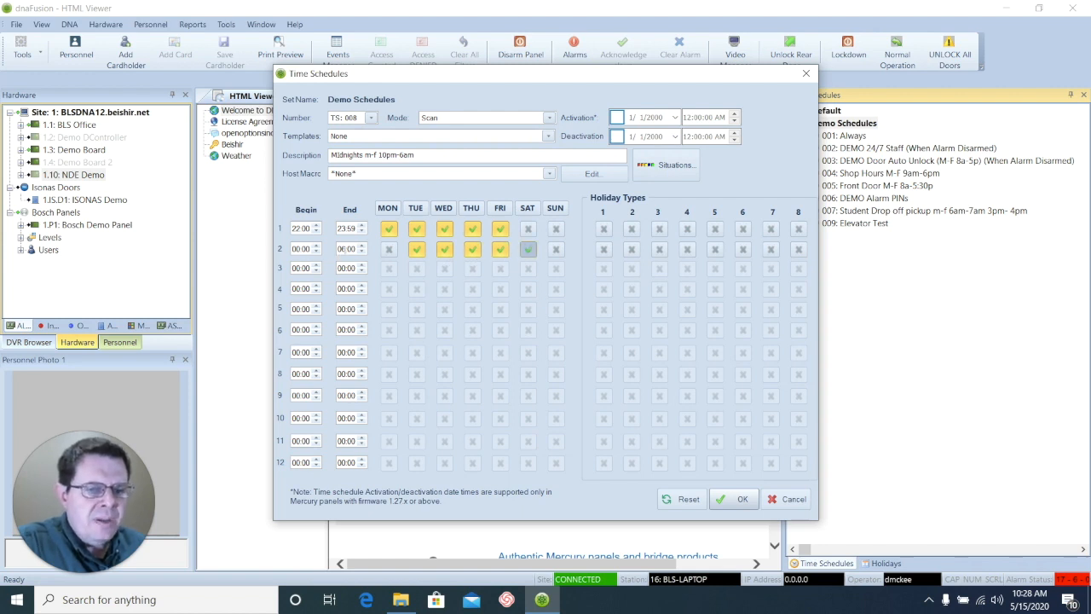
pyautogui.moveTo(378, 223)
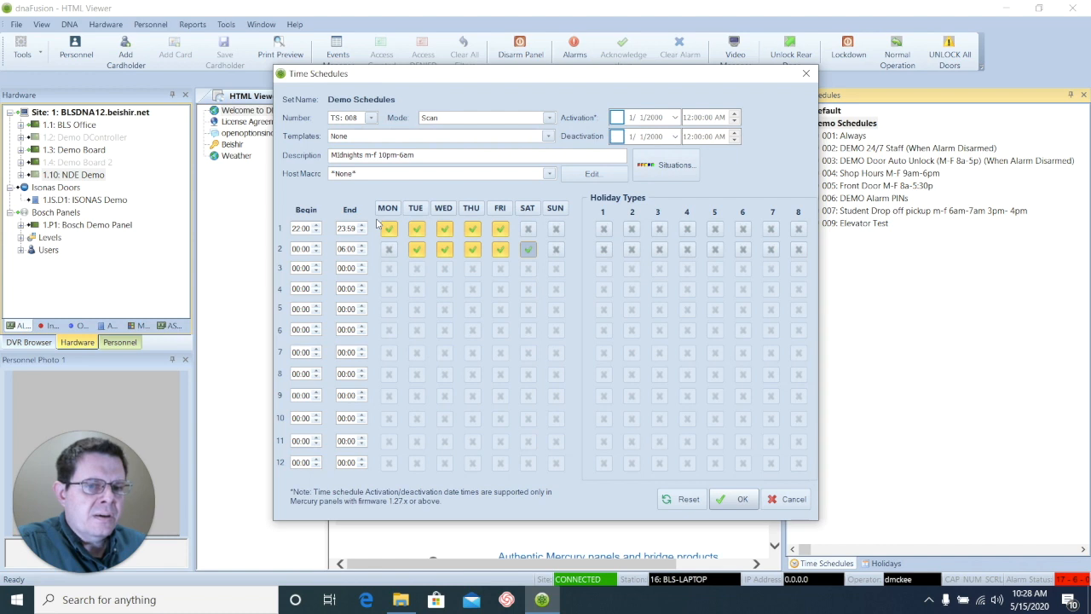
pyautogui.moveTo(373, 249)
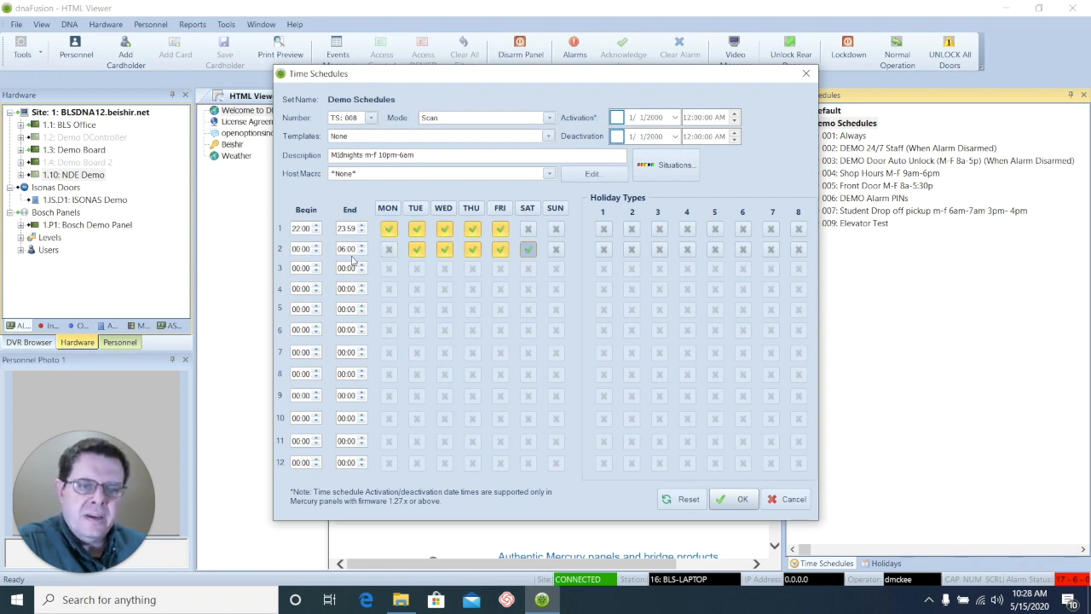
pyautogui.moveTo(382, 243)
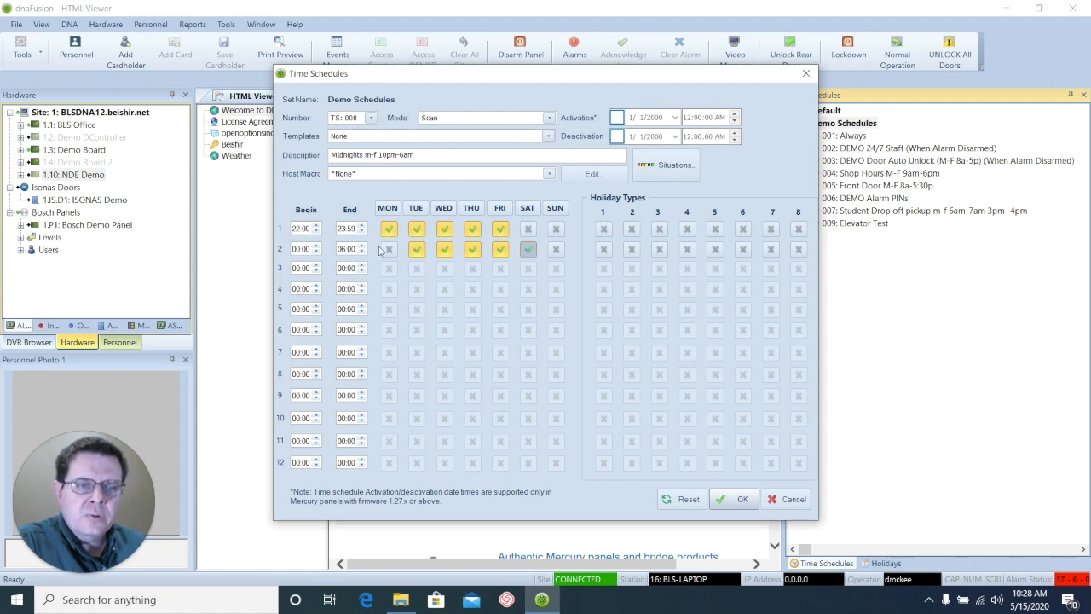
pyautogui.click(389, 249)
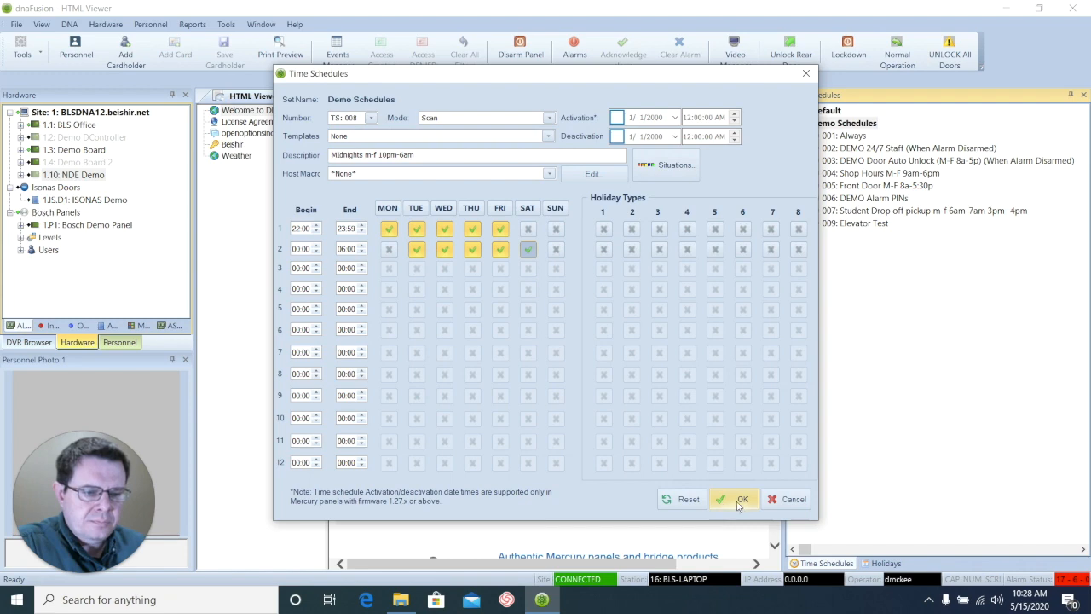
pyautogui.click(735, 498)
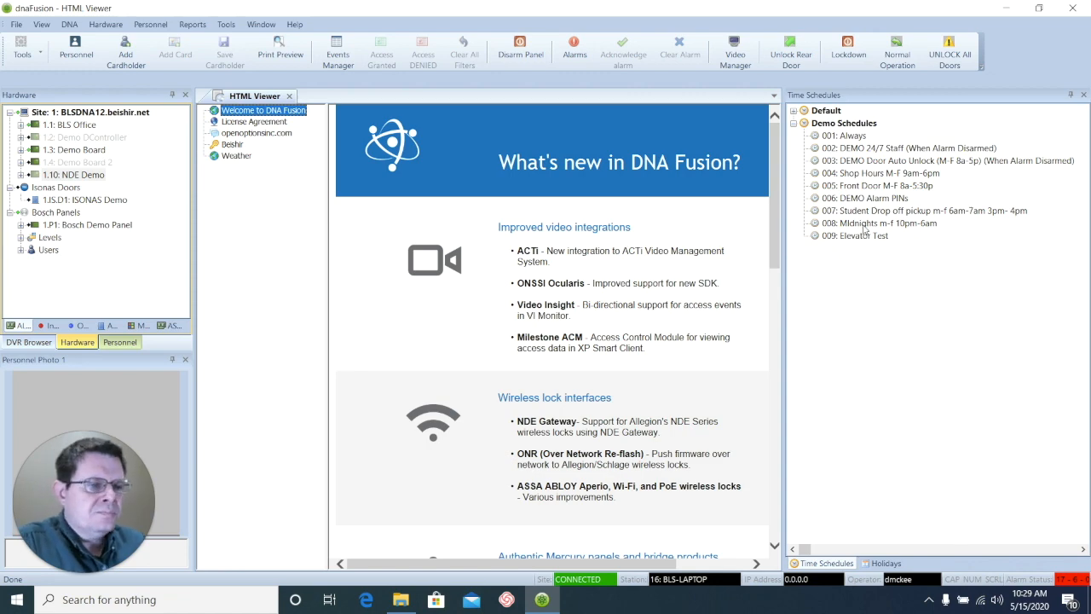
# Step: Reopen schedule 008 Midnights m-f 10pm-6am from the list for editing
pyautogui.click(878, 222)
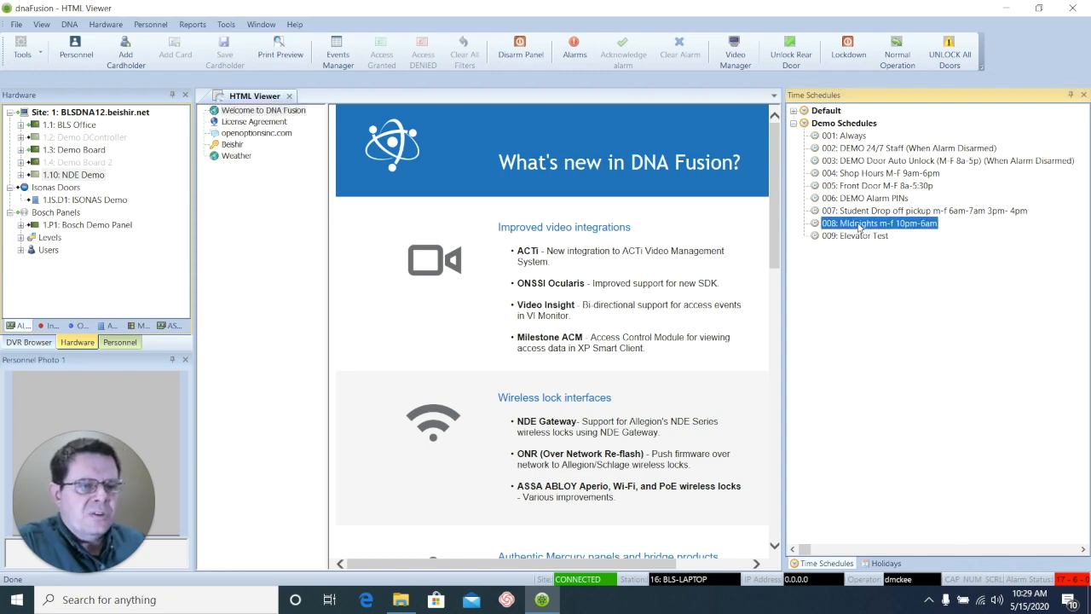
pyautogui.doubleClick(880, 222)
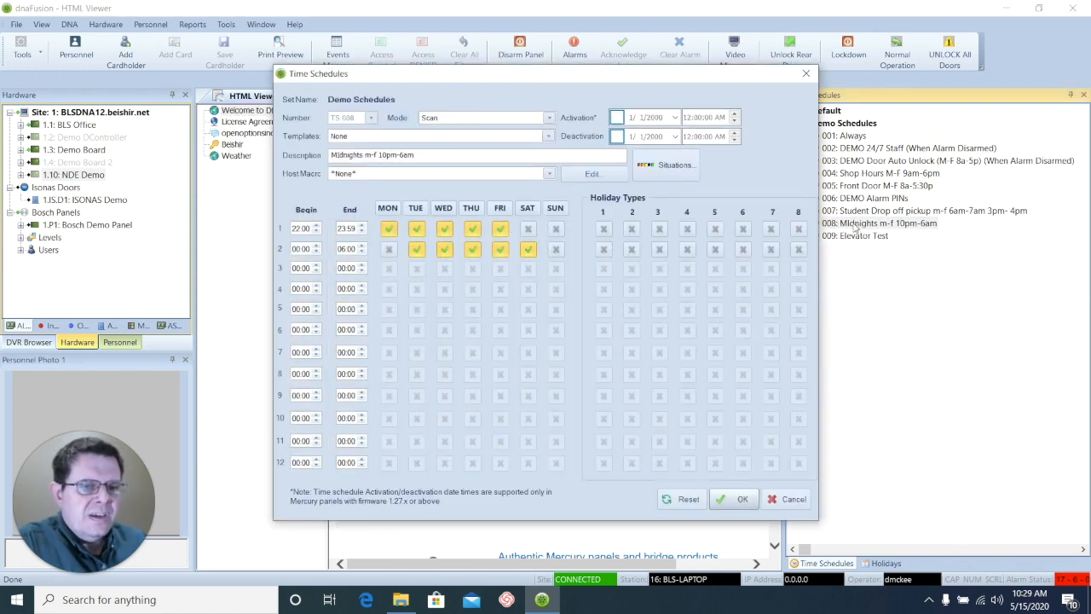
pyautogui.moveTo(372, 195)
pyautogui.write('Contractors ')
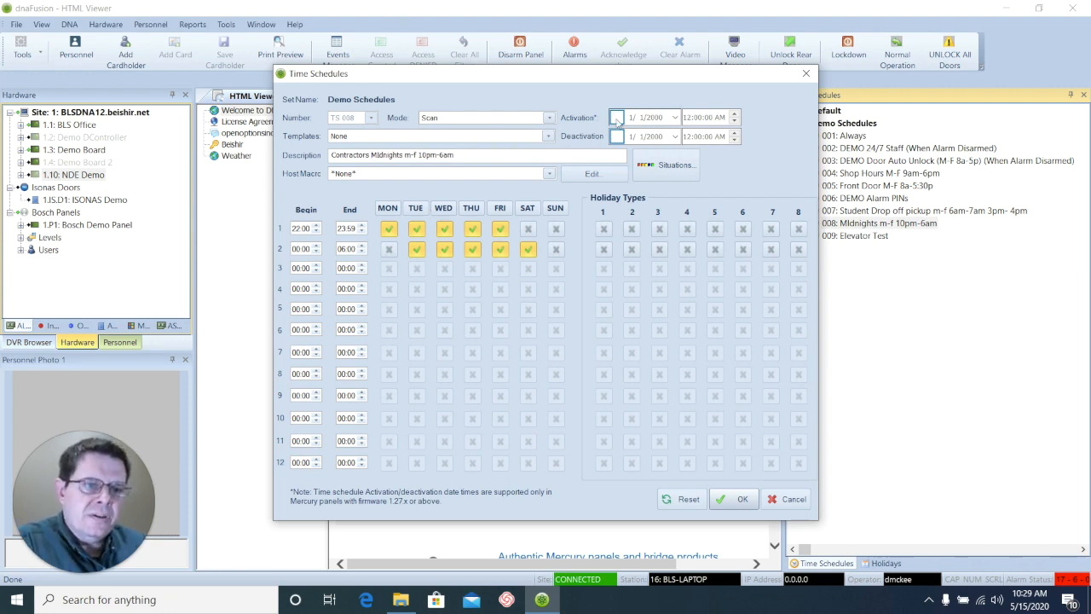
# Step: Enable an activation date in May 2020 and a deactivation date in June 2020, then save
pyautogui.click(618, 116)
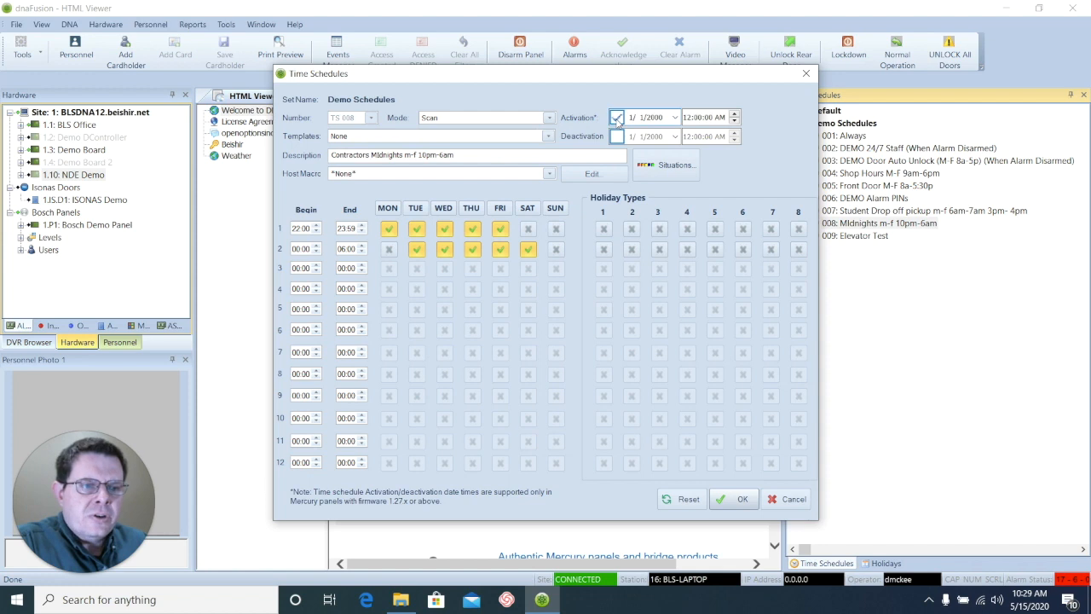
pyautogui.click(672, 115)
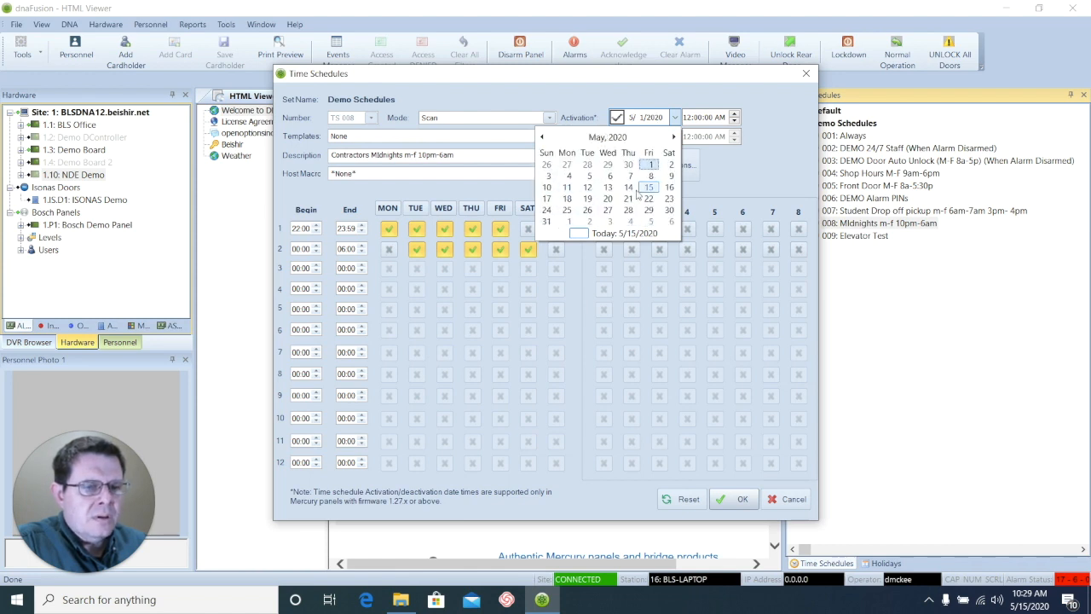
pyautogui.click(650, 211)
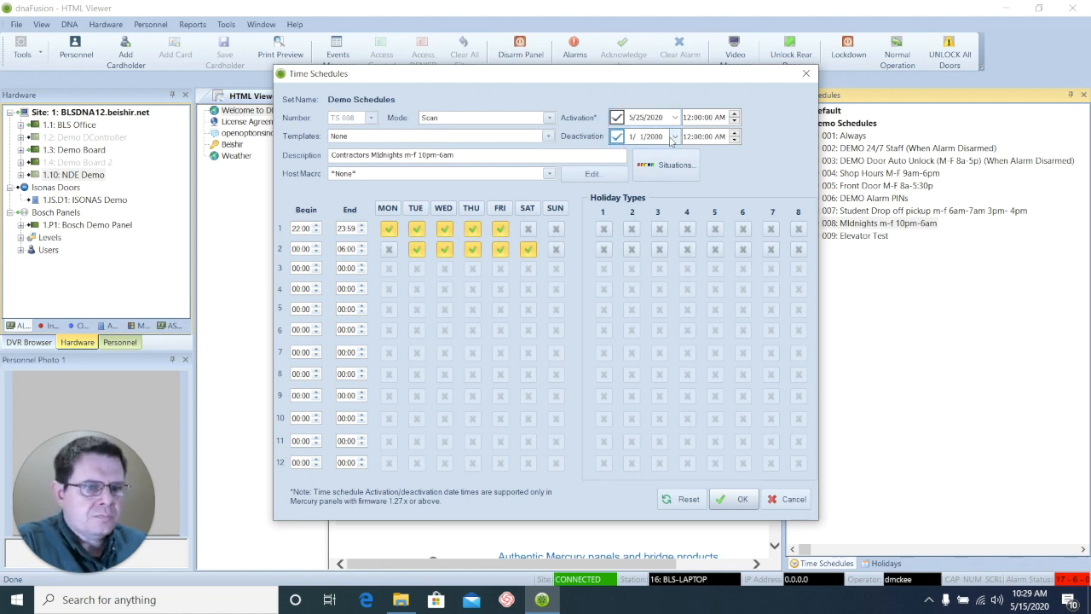
pyautogui.click(676, 136)
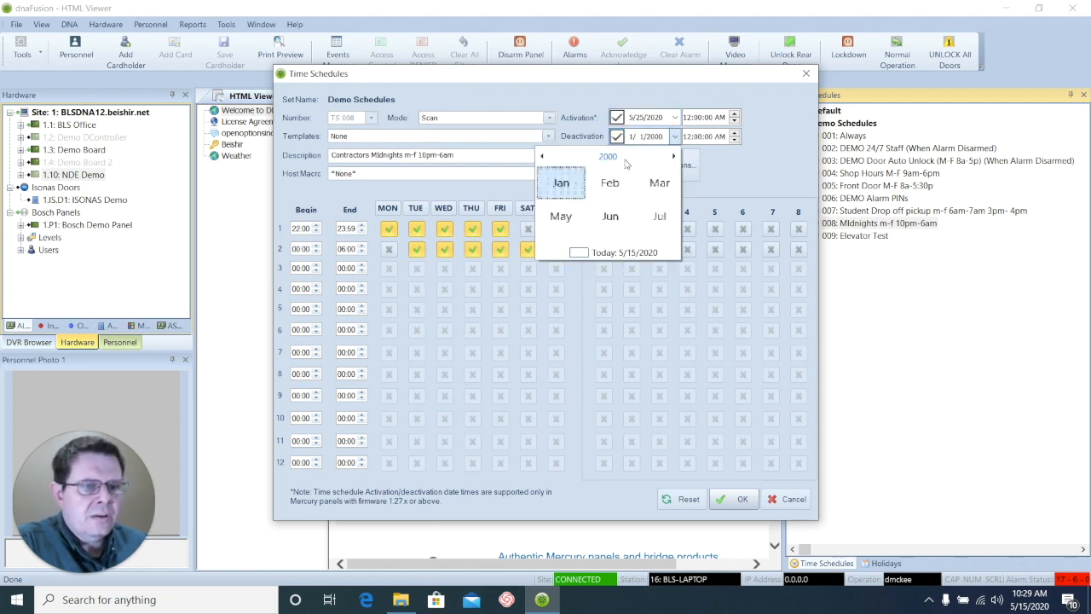
pyautogui.click(607, 157)
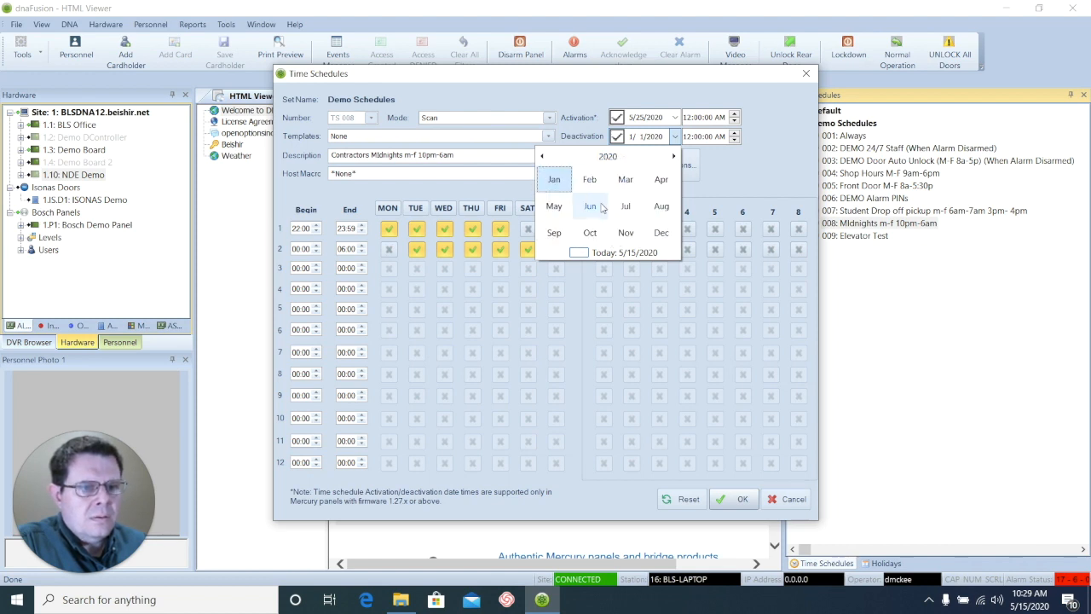
pyautogui.click(590, 204)
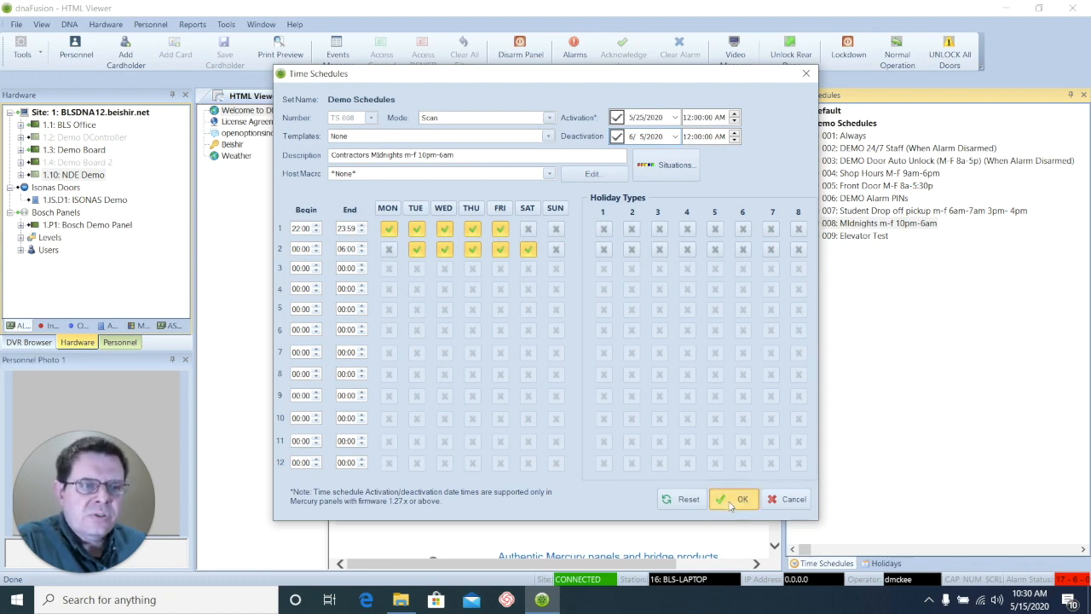
pyautogui.click(734, 498)
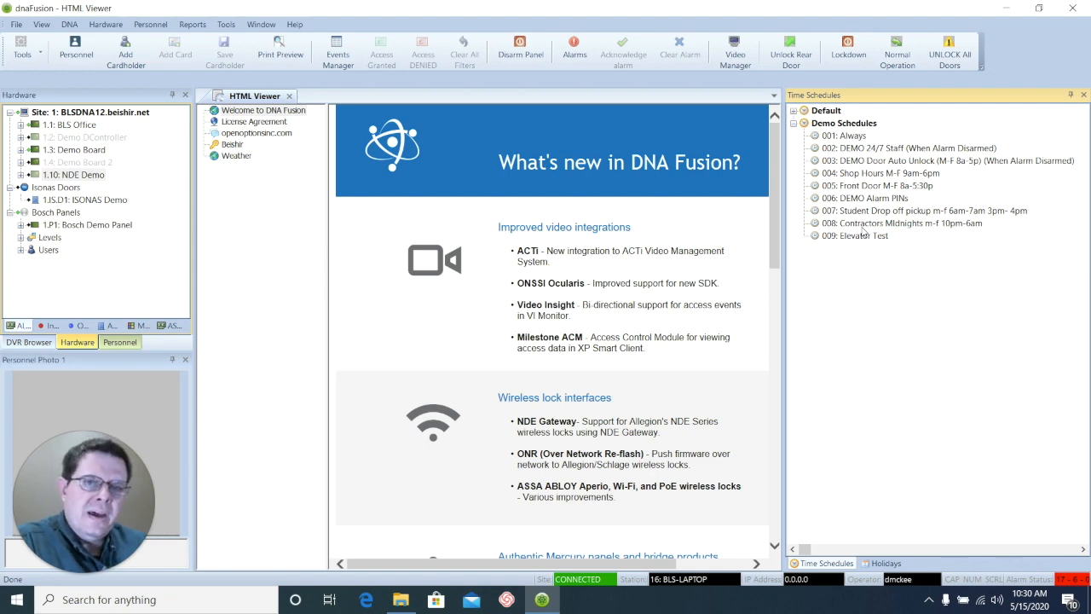
# Step: Reopen 008: Contractors Midnights m-f 10pm-6am to review its settings
pyautogui.click(902, 222)
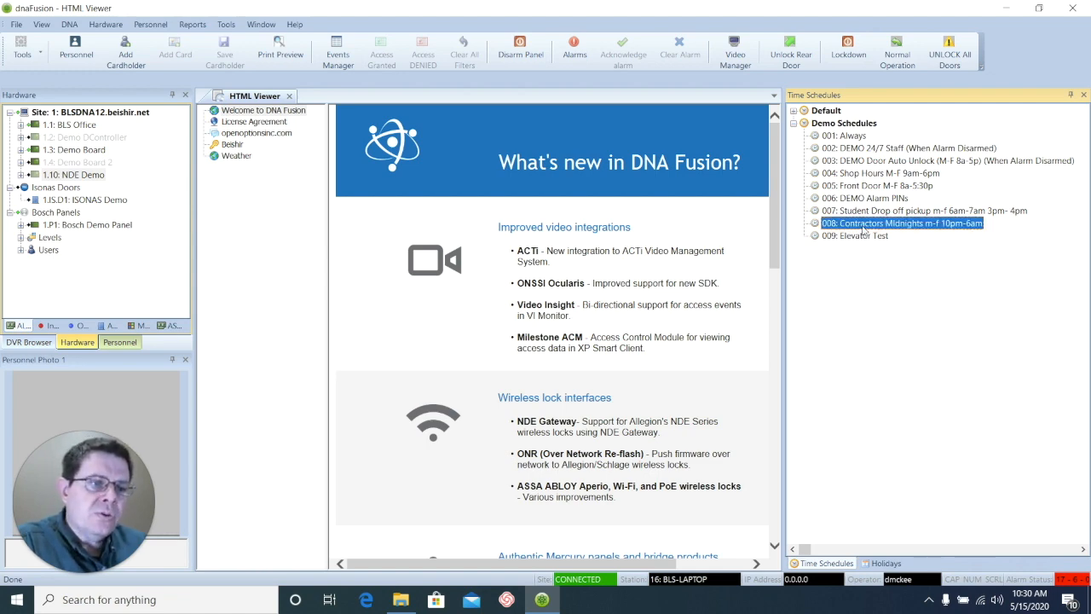
pyautogui.doubleClick(900, 222)
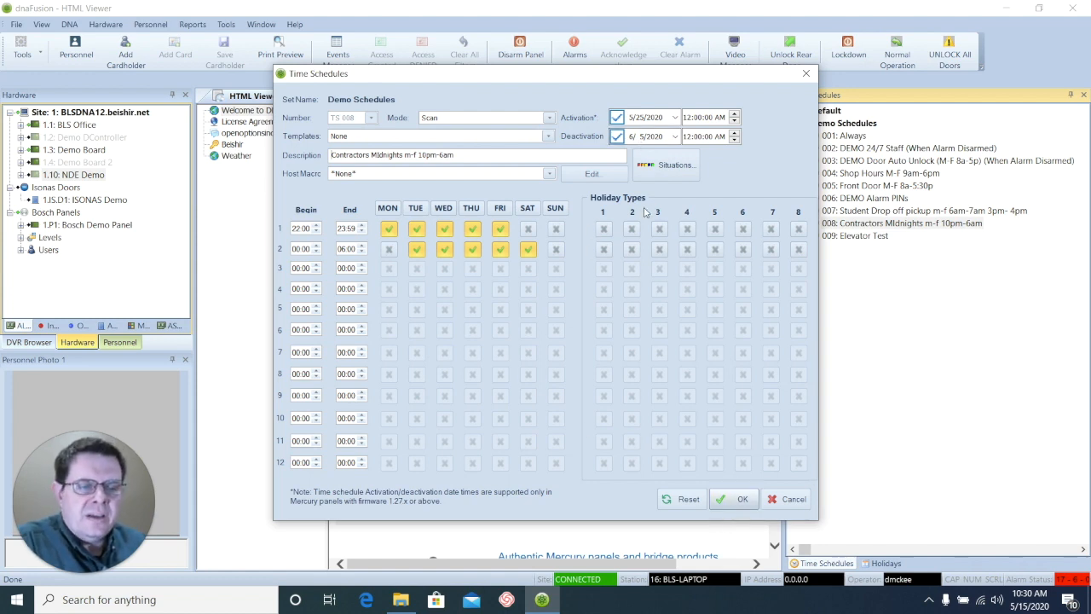
pyautogui.moveTo(597, 346)
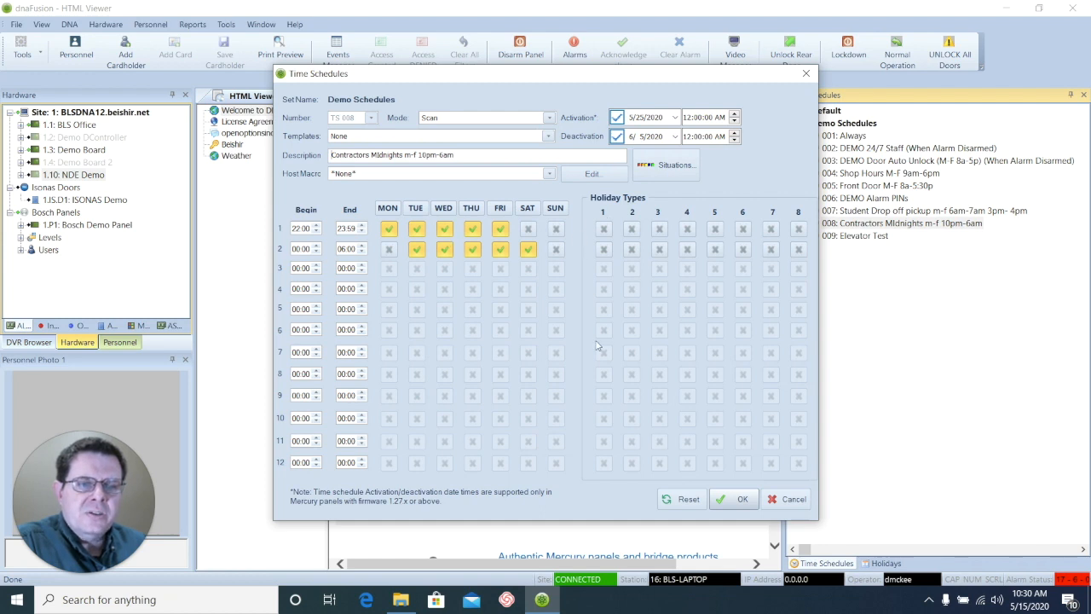
pyautogui.moveTo(641, 212)
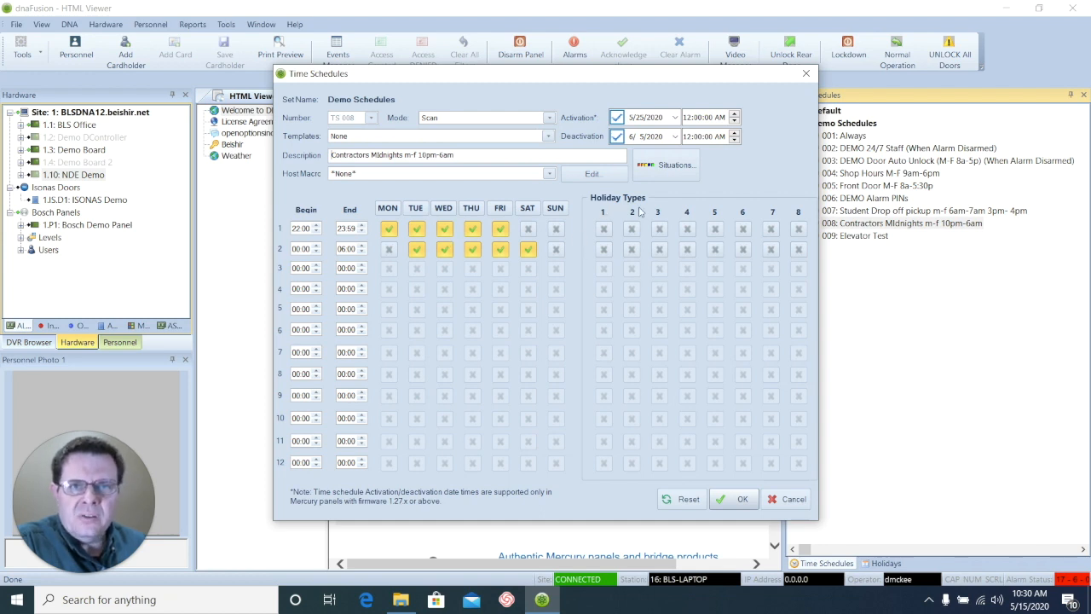